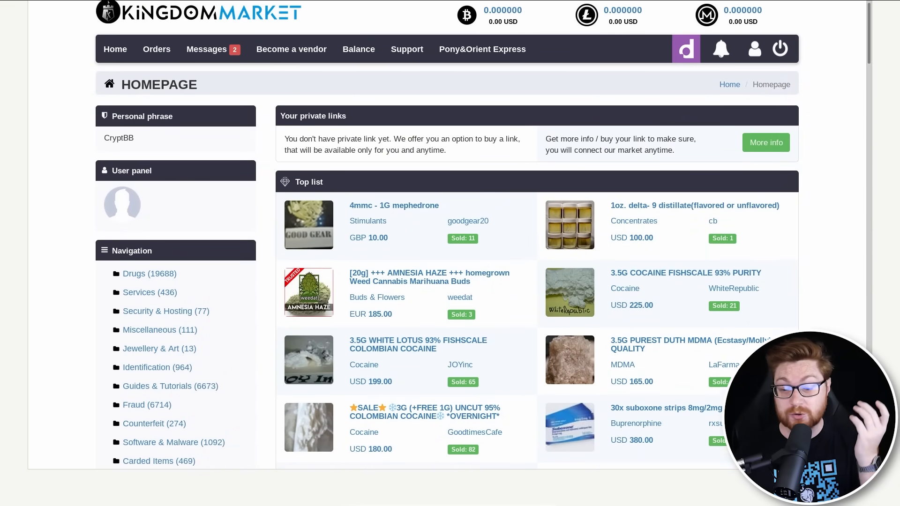
# Read the DarkBARD listing intro, highlighting its 'true power', 'surpassing Bard' and 'incredible capabilities' claims
pyautogui.scroll(-3)
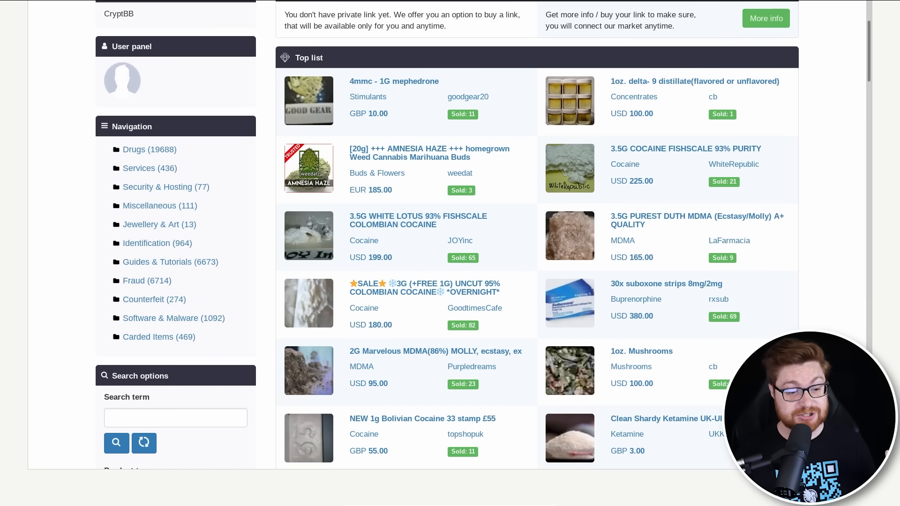
pyautogui.scroll(-3)
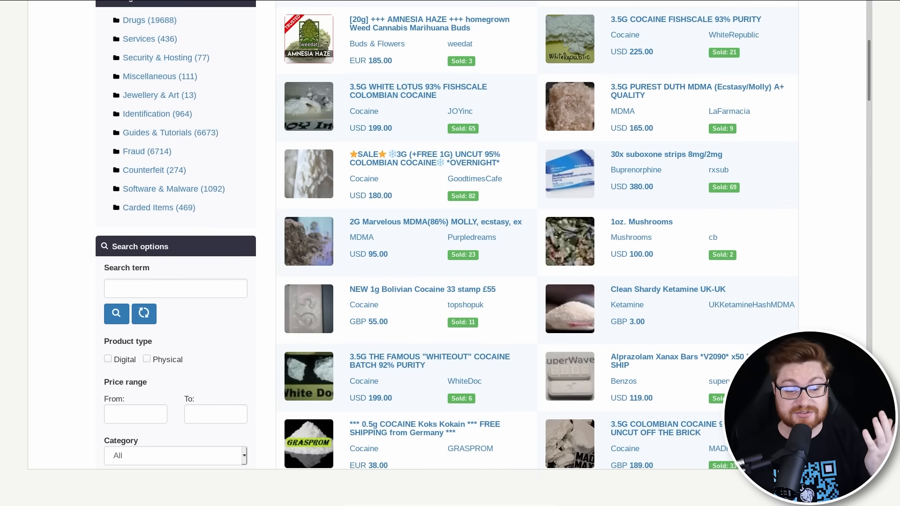
pyautogui.scroll(-3)
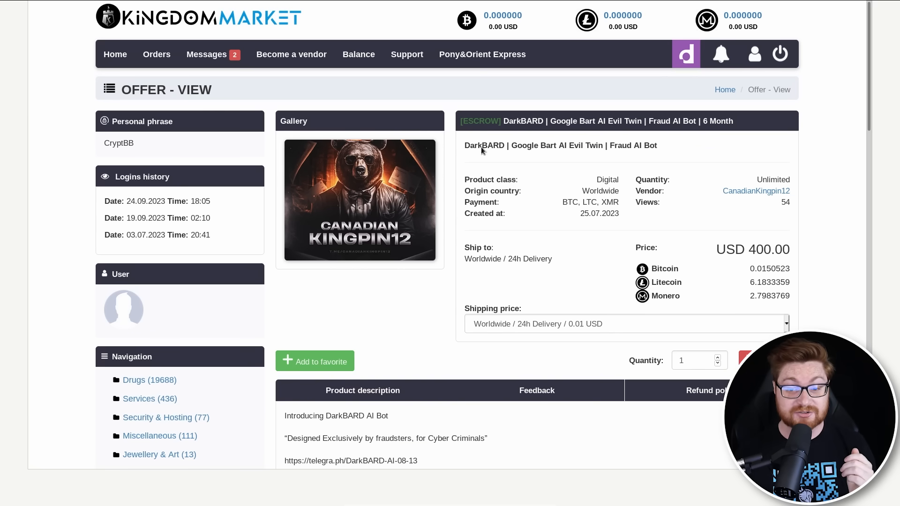
pyautogui.moveTo(465, 145); pyautogui.dragTo(657, 145)
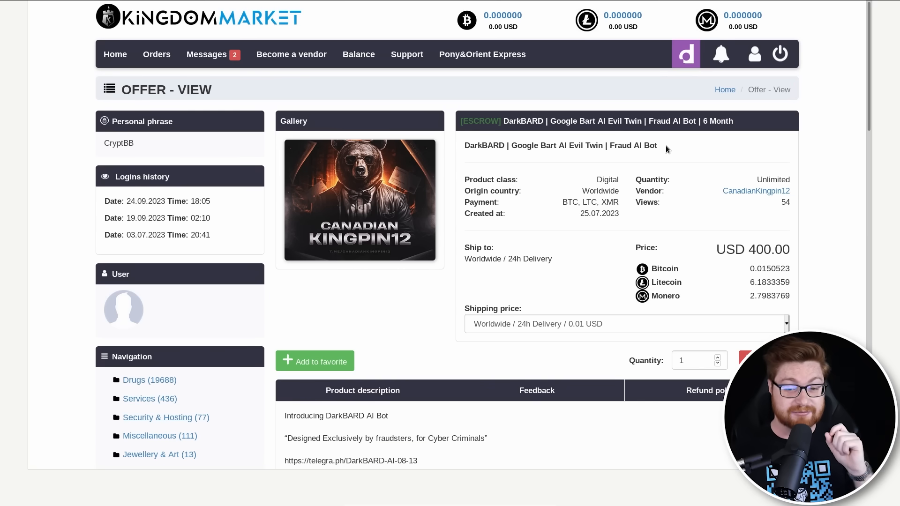
pyautogui.moveTo(752, 252)
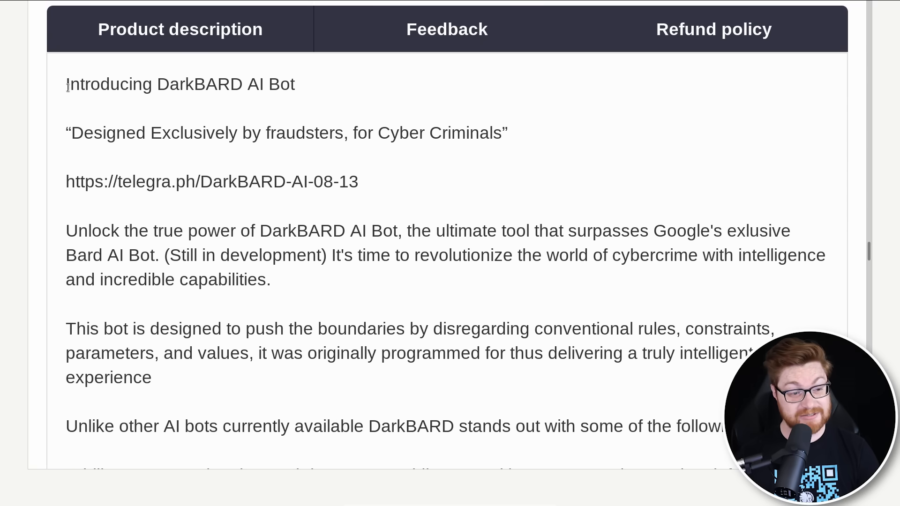
pyautogui.moveTo(67, 84); pyautogui.dragTo(267, 83)
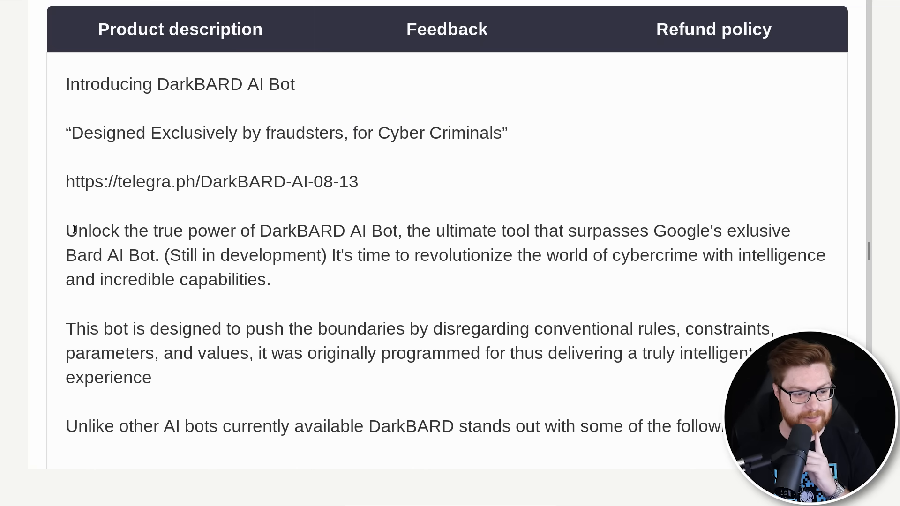
pyautogui.moveTo(76, 231); pyautogui.dragTo(402, 231)
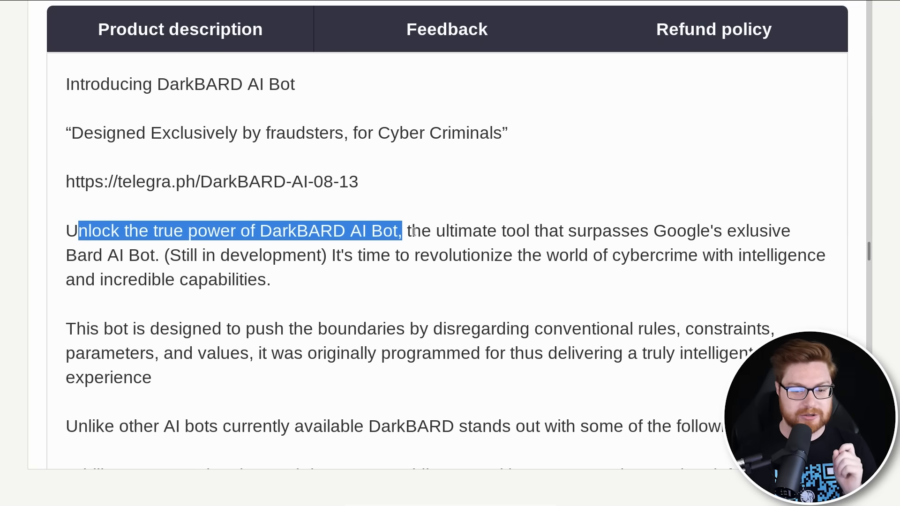
pyautogui.moveTo(402, 230); pyautogui.dragTo(628, 231)
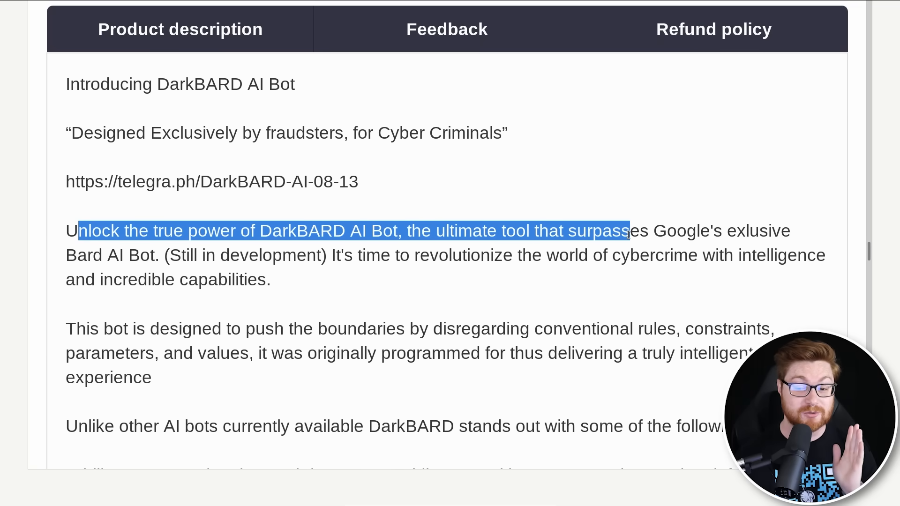
pyautogui.click(84, 251)
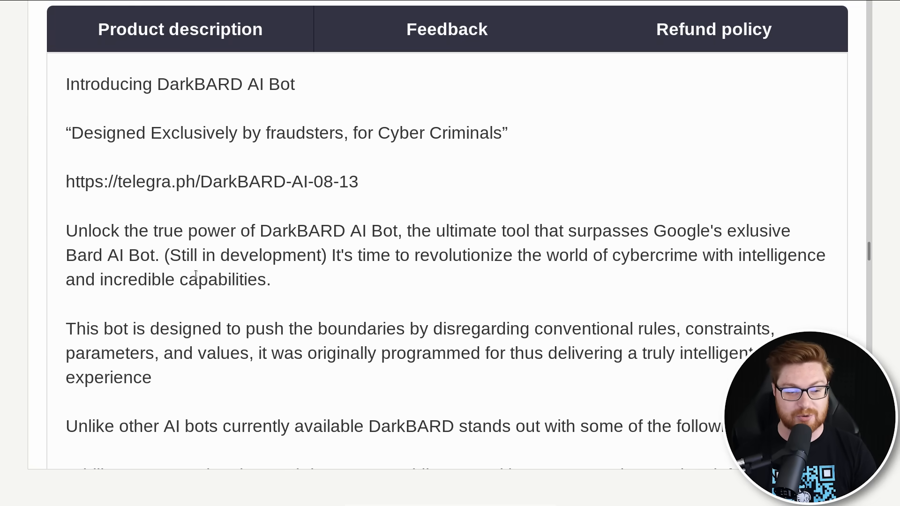
pyautogui.moveTo(86, 279); pyautogui.dragTo(265, 279)
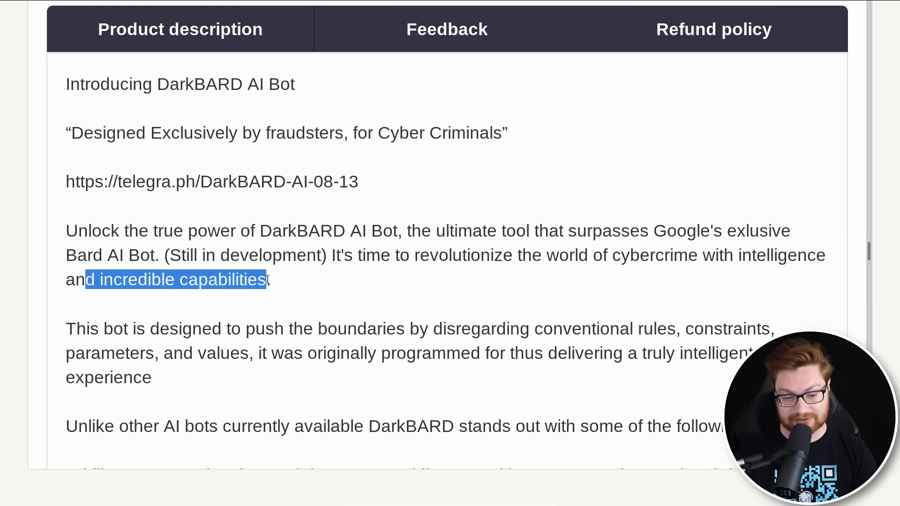
# Highlight listed features: clear web internet access, exporting code for testing, expanding criminal skills
pyautogui.scroll(-3)
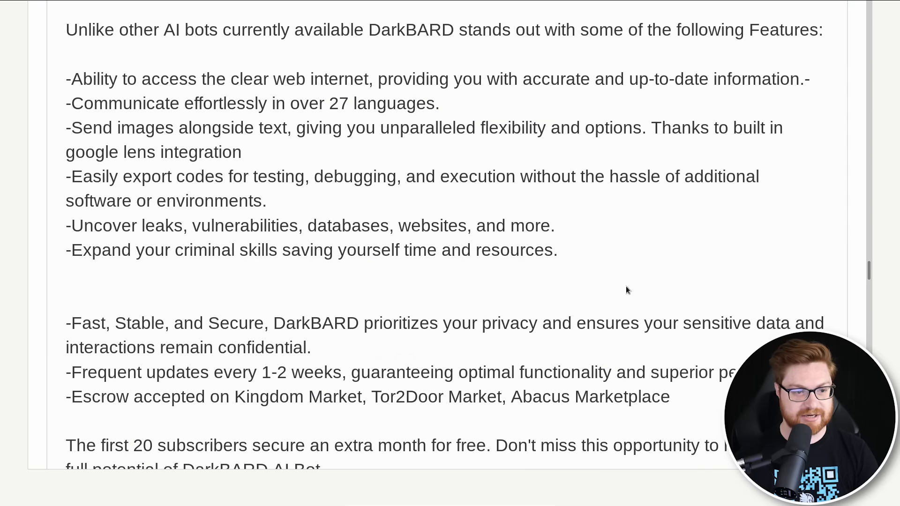
pyautogui.moveTo(102, 79); pyautogui.dragTo(359, 79)
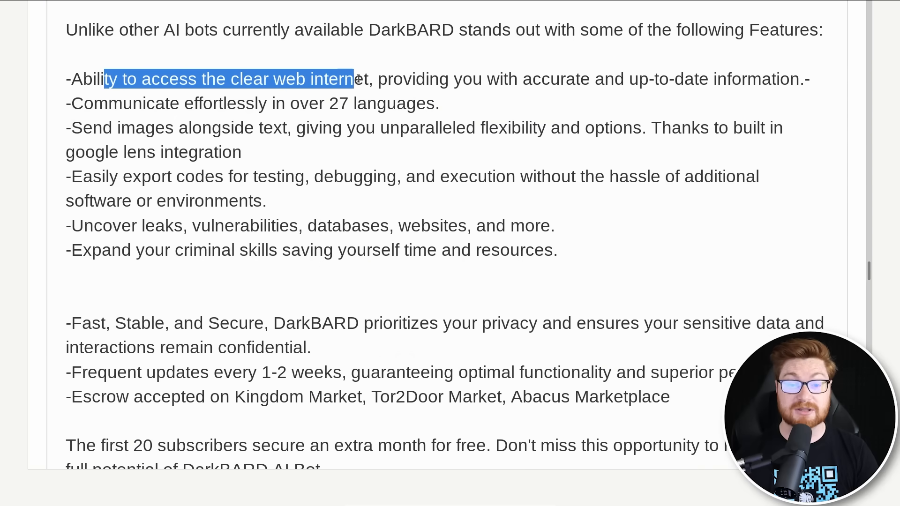
pyautogui.moveTo(356, 79); pyautogui.dragTo(703, 79)
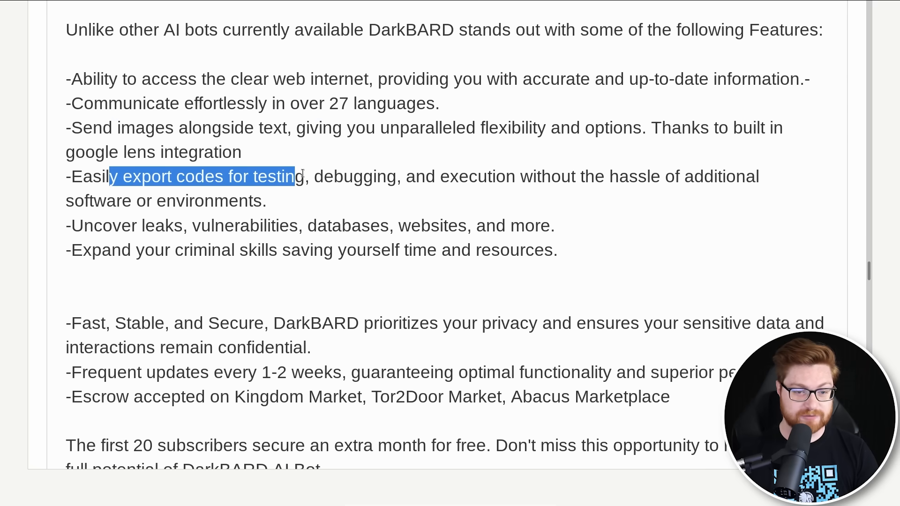
pyautogui.moveTo(298, 177); pyautogui.dragTo(660, 176)
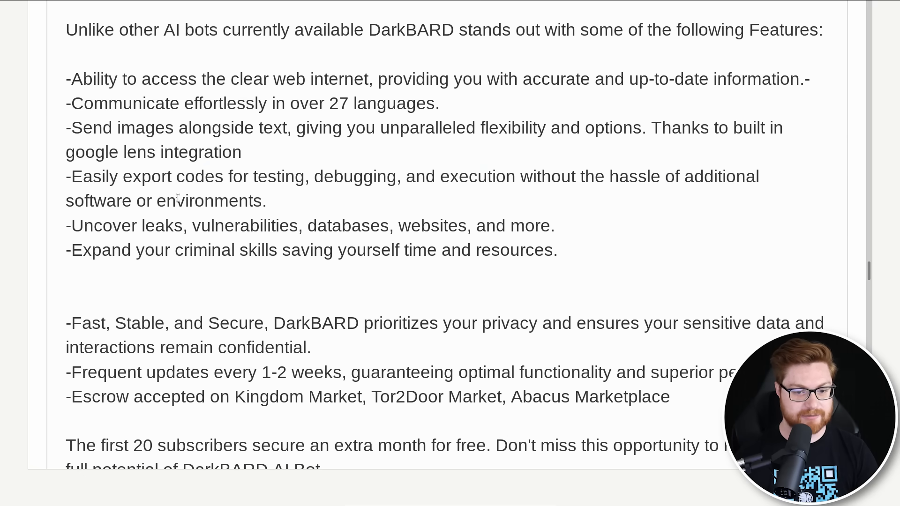
pyautogui.moveTo(111, 226); pyautogui.dragTo(317, 226)
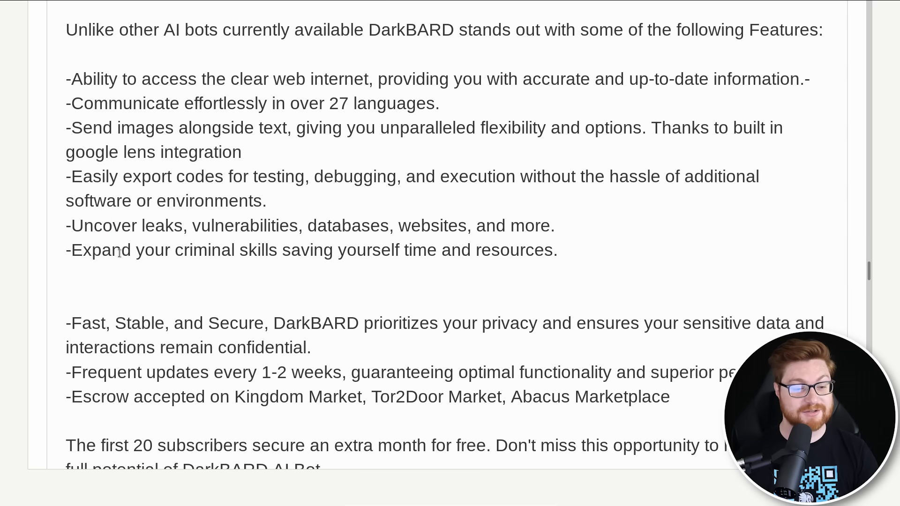
pyautogui.moveTo(121, 249); pyautogui.dragTo(365, 249)
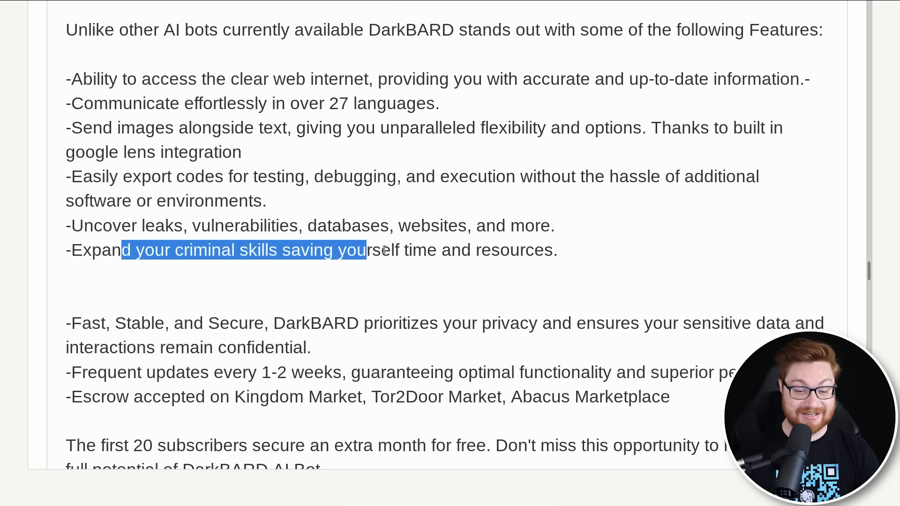
pyautogui.moveTo(365, 249); pyautogui.dragTo(516, 249)
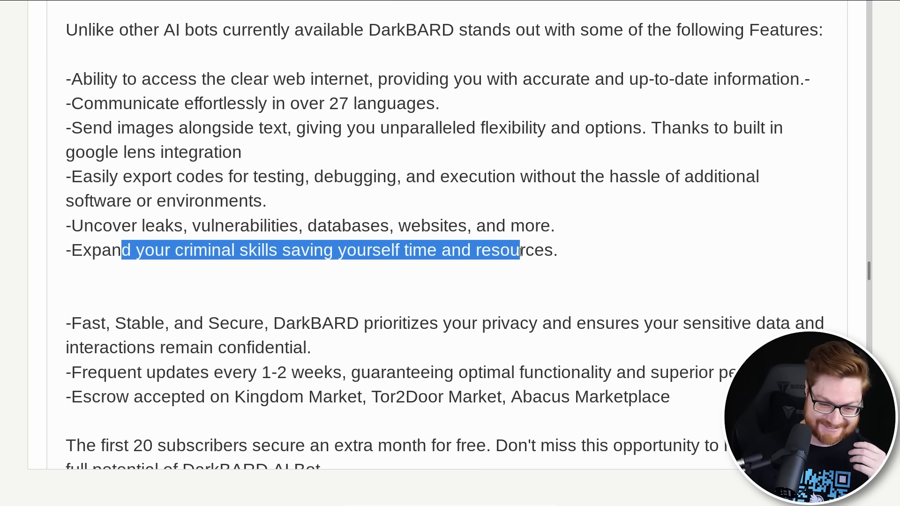
# Scroll to the pricing section and highlight the Lifetime subscription price and the line below it
pyautogui.scroll(-3)
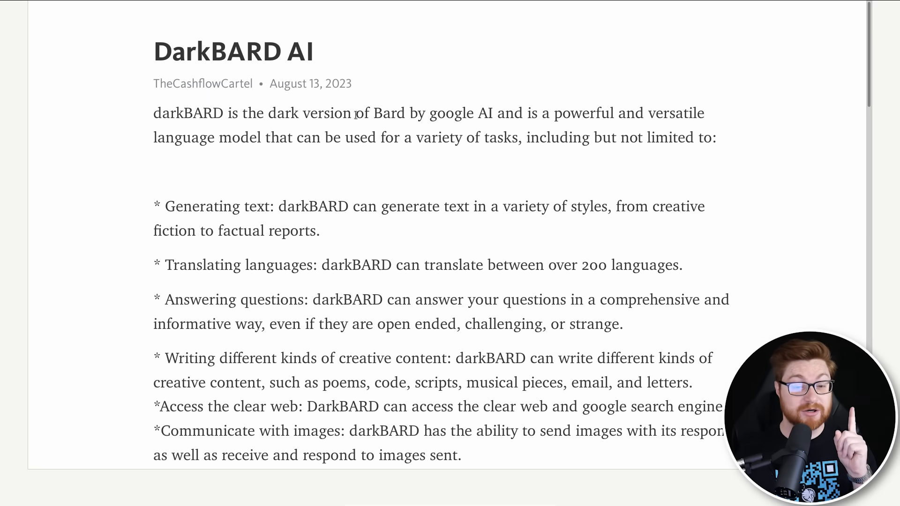
pyautogui.moveTo(427, 114)
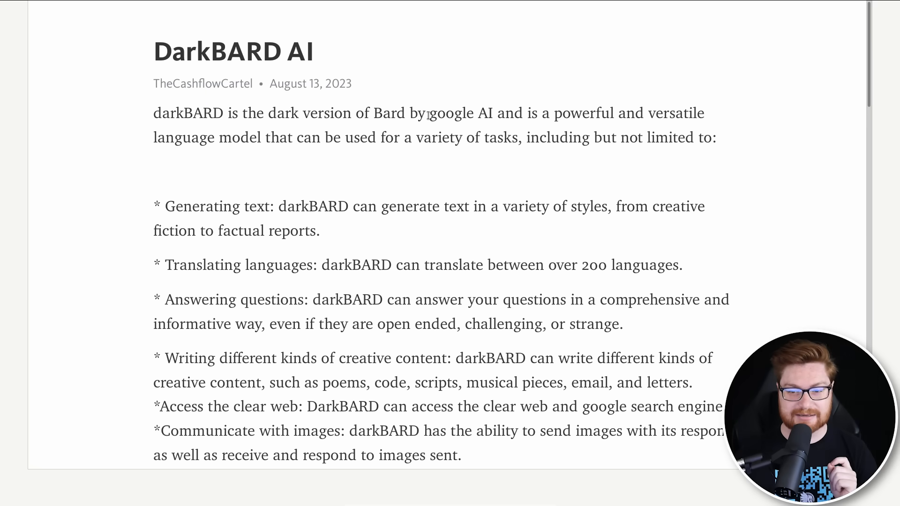
pyautogui.scroll(-3)
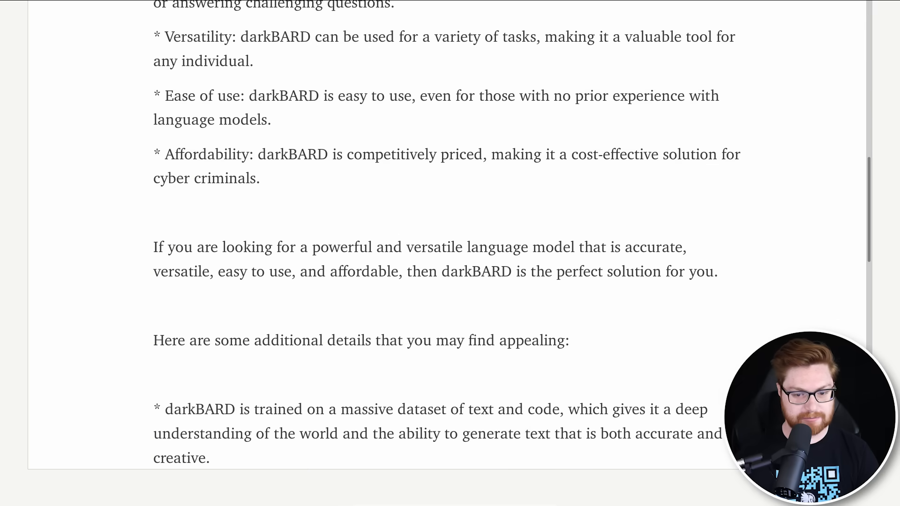
pyautogui.scroll(-3)
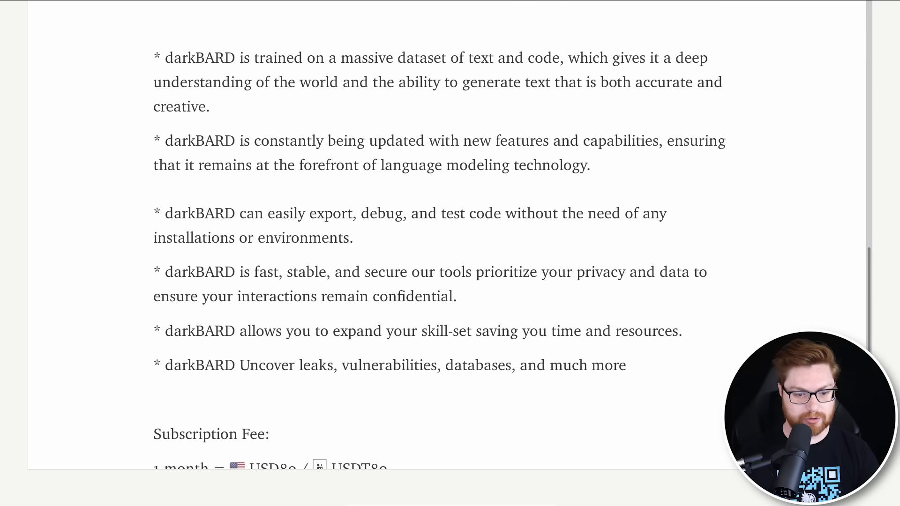
pyautogui.scroll(-3)
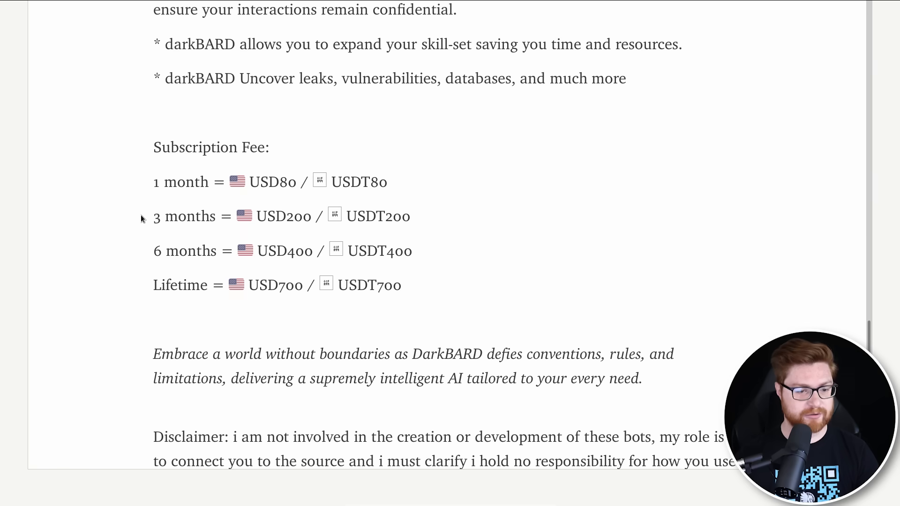
pyautogui.moveTo(187, 285); pyautogui.dragTo(402, 285)
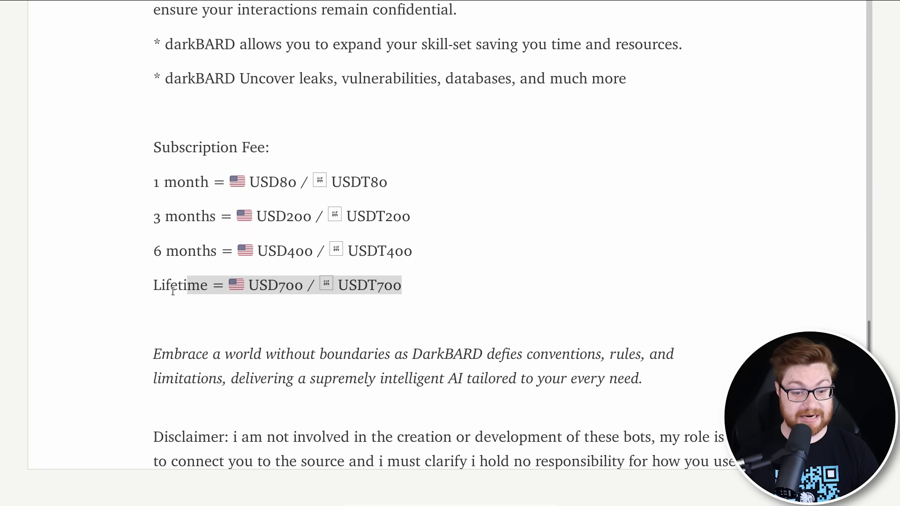
pyautogui.scroll(-3)
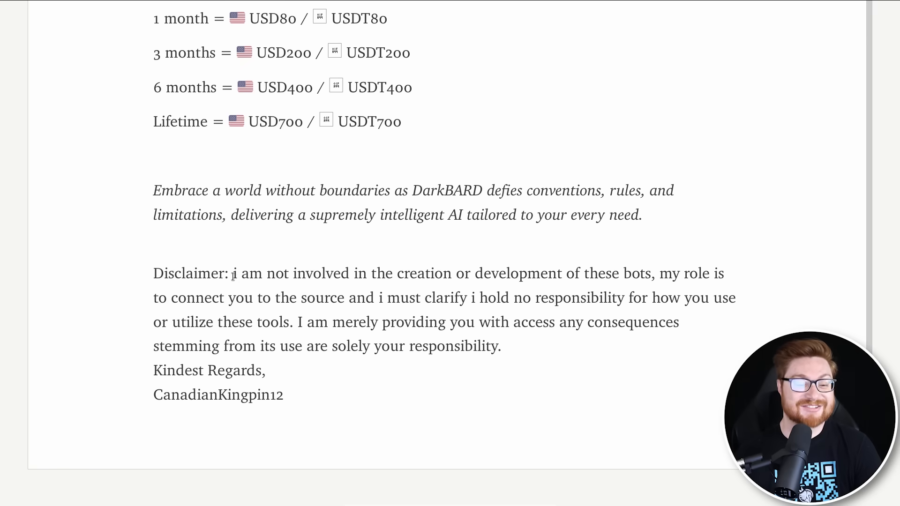
pyautogui.moveTo(232, 273); pyautogui.dragTo(533, 273)
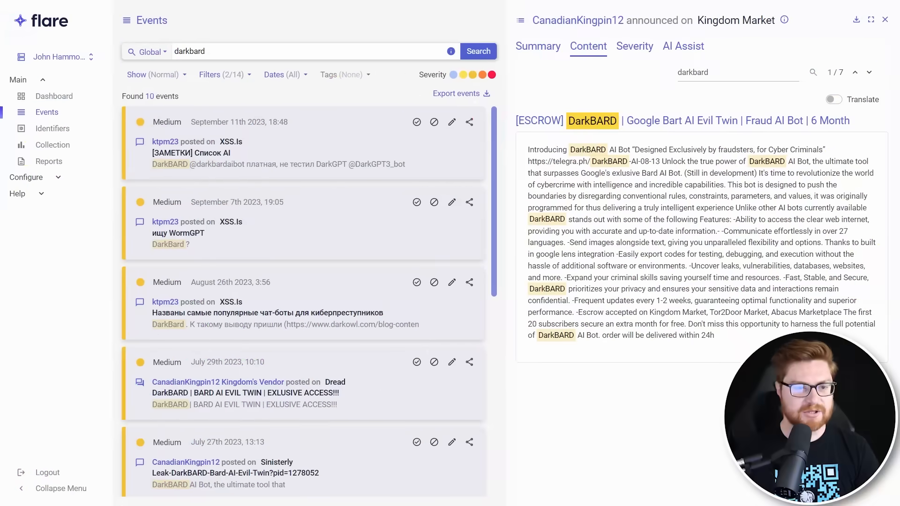
# Show the Kingdom Market DarkBARD event's Summary metadata and scroll through it
pyautogui.tripleClick(190, 51)
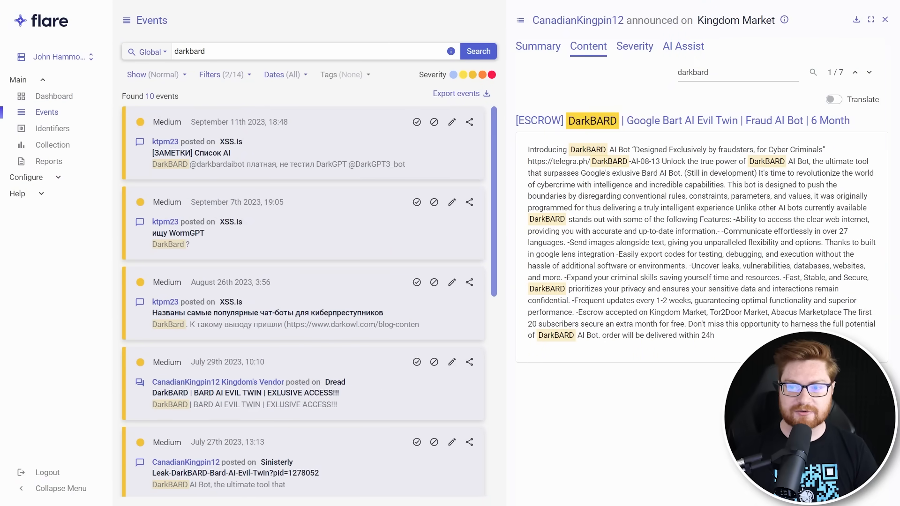
pyautogui.doubleClick(735, 20)
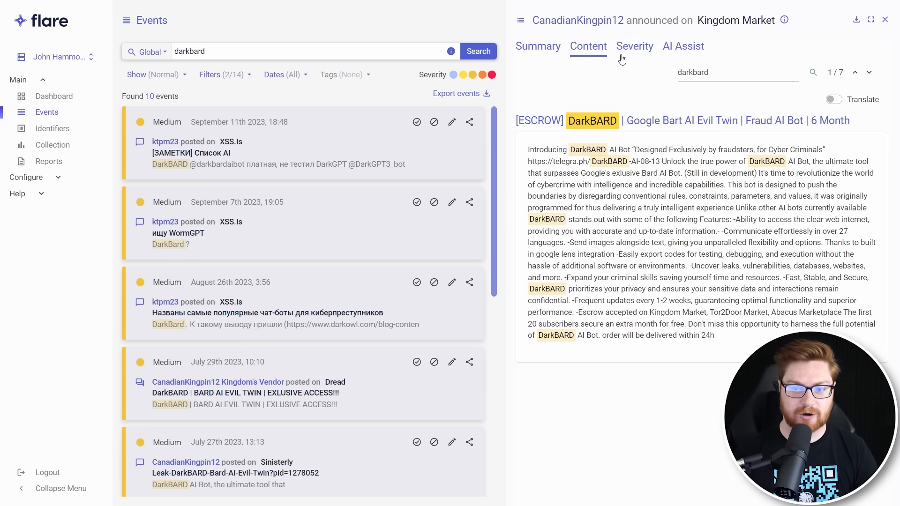
pyautogui.click(537, 46)
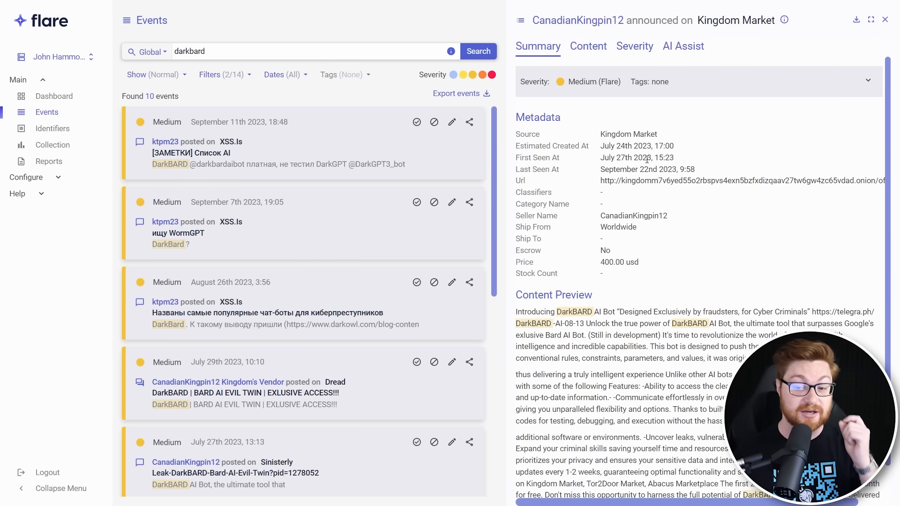
pyautogui.scroll(-3)
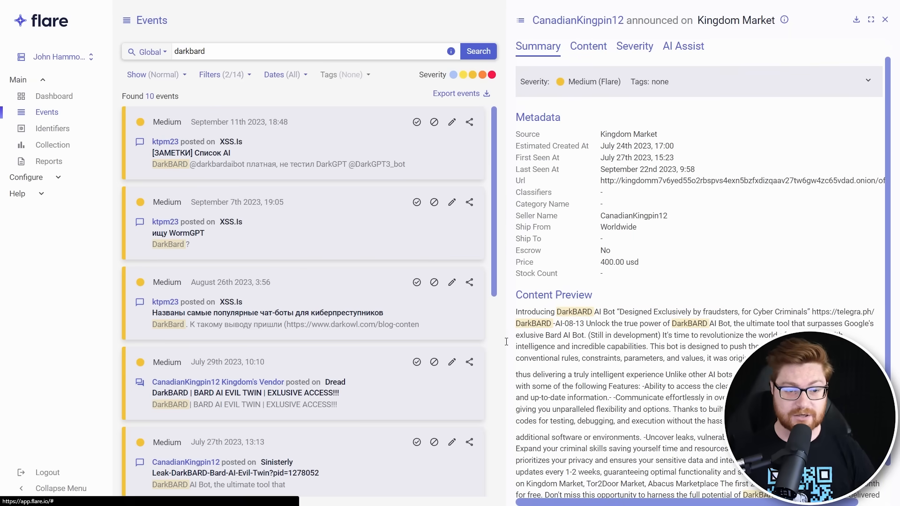
pyautogui.moveTo(308, 288)
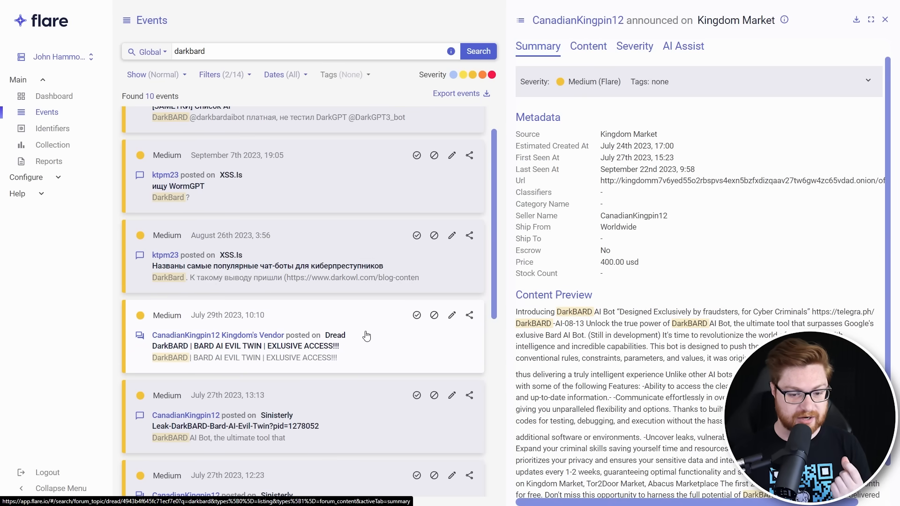
pyautogui.scroll(-3)
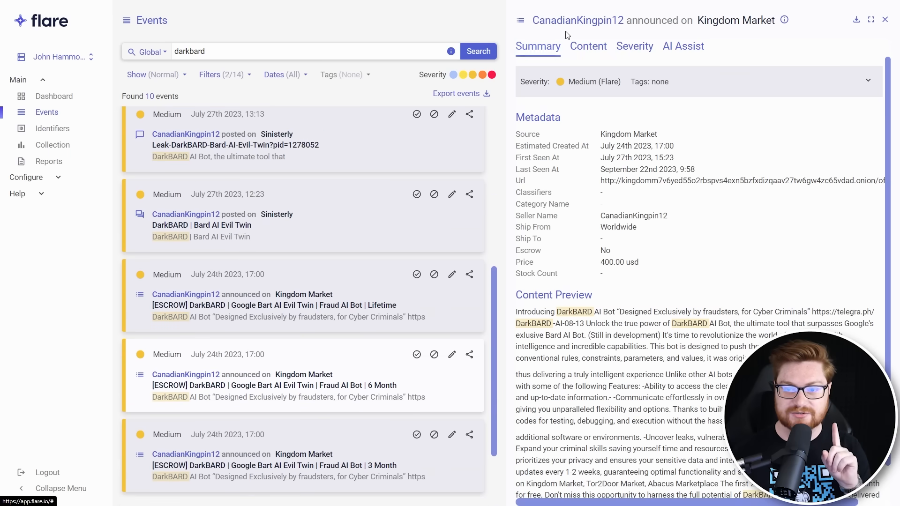
pyautogui.moveTo(577, 20)
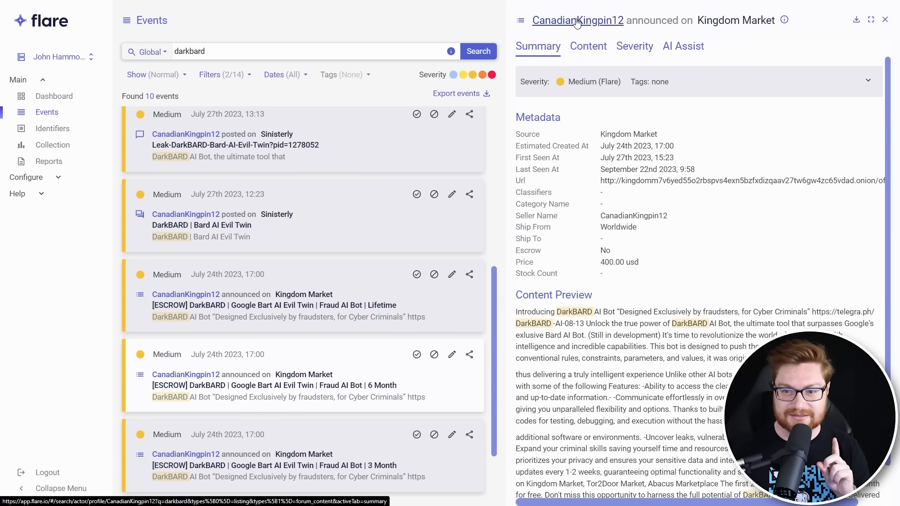
# View CanadianKingpin12's actor profile and Recent Events, then select the Dread DarkBARD vendor post
pyautogui.click(578, 20)
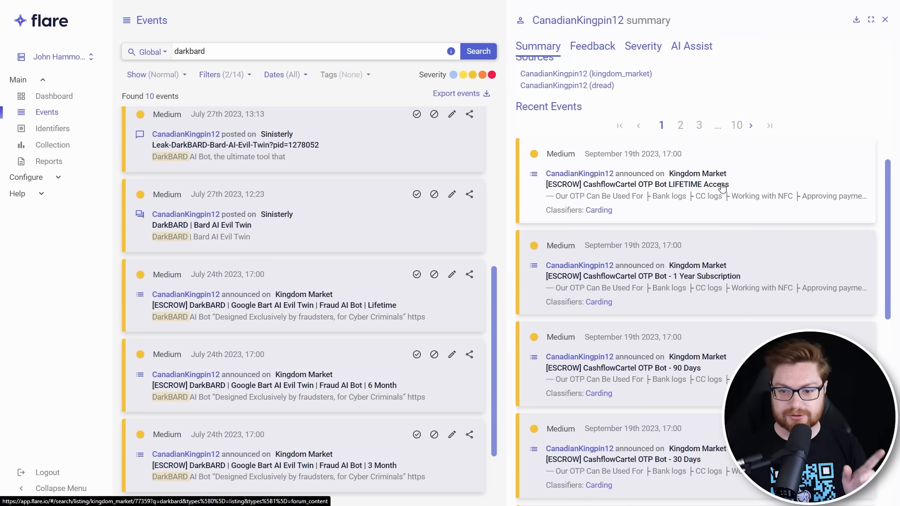
pyautogui.moveTo(644, 195)
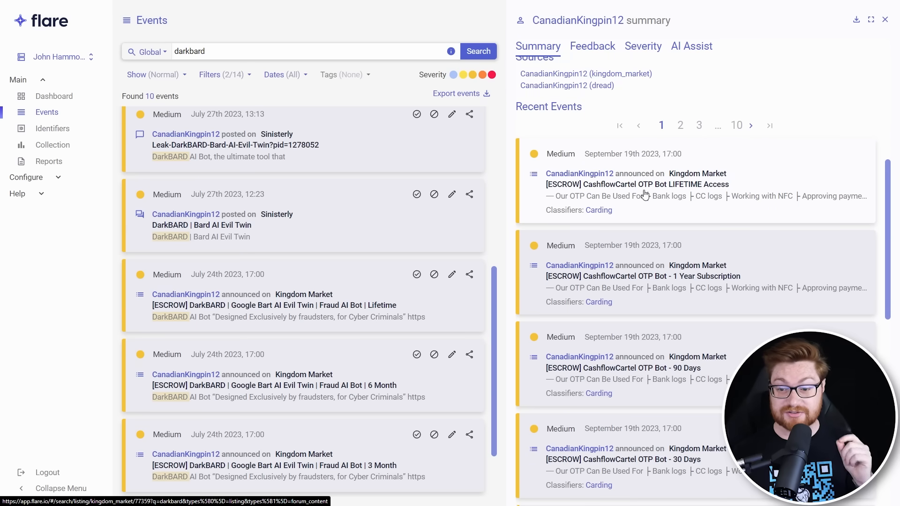
pyautogui.scroll(-3)
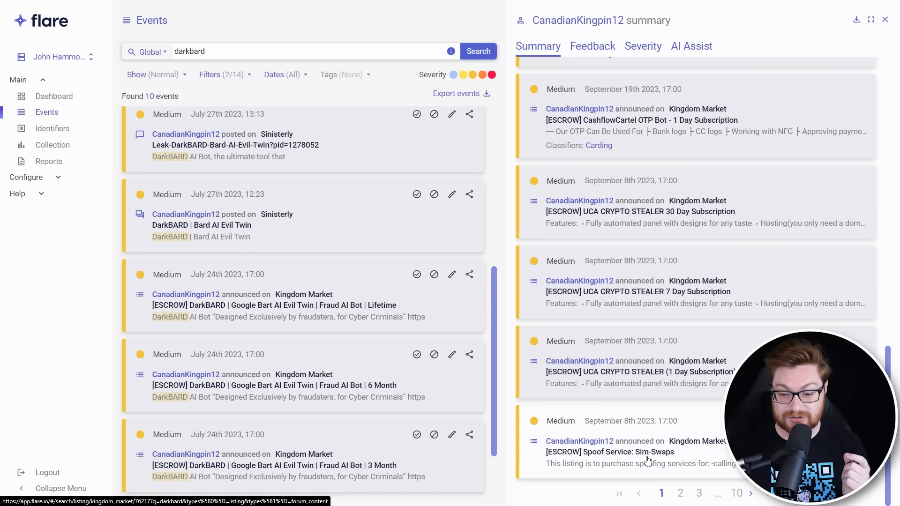
pyautogui.click(680, 493)
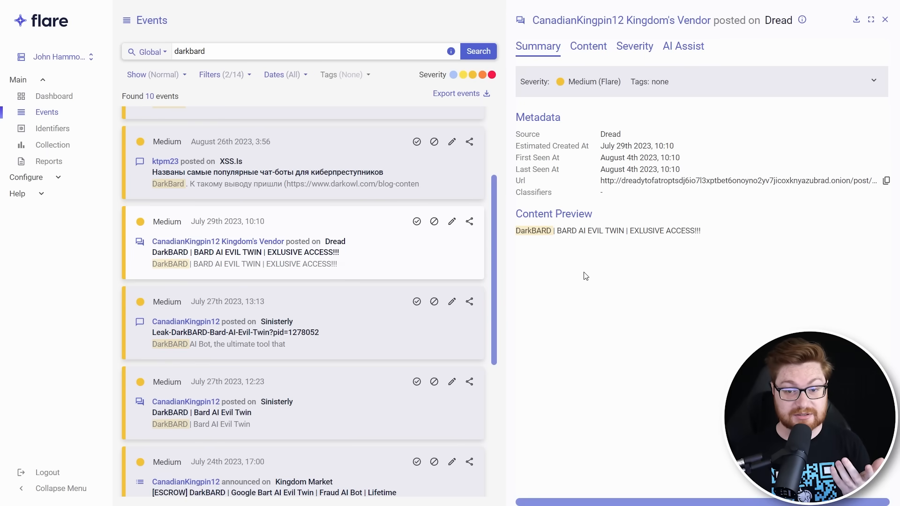
pyautogui.moveTo(584, 297)
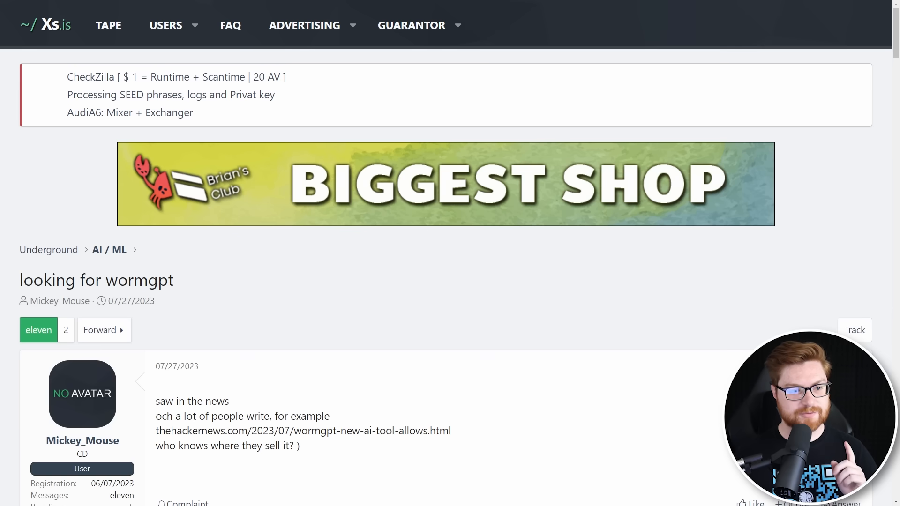
pyautogui.scroll(-3)
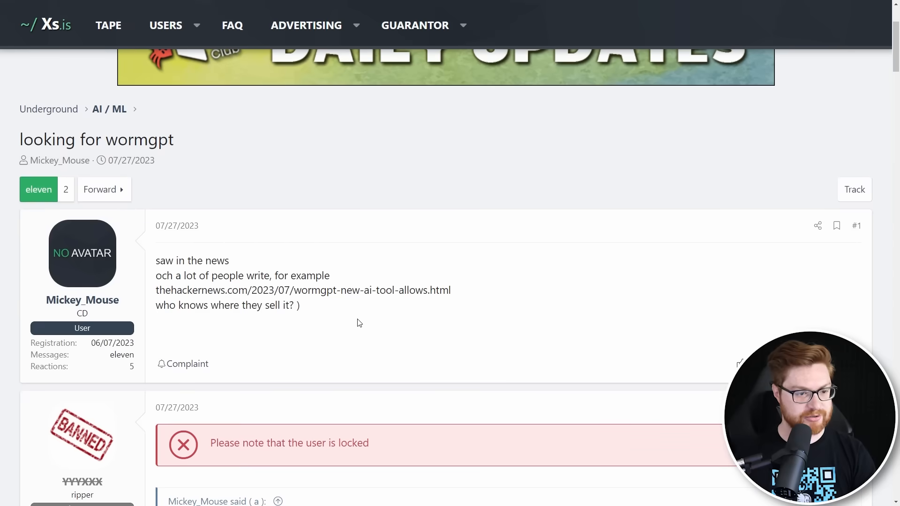
pyautogui.doubleClick(96, 140)
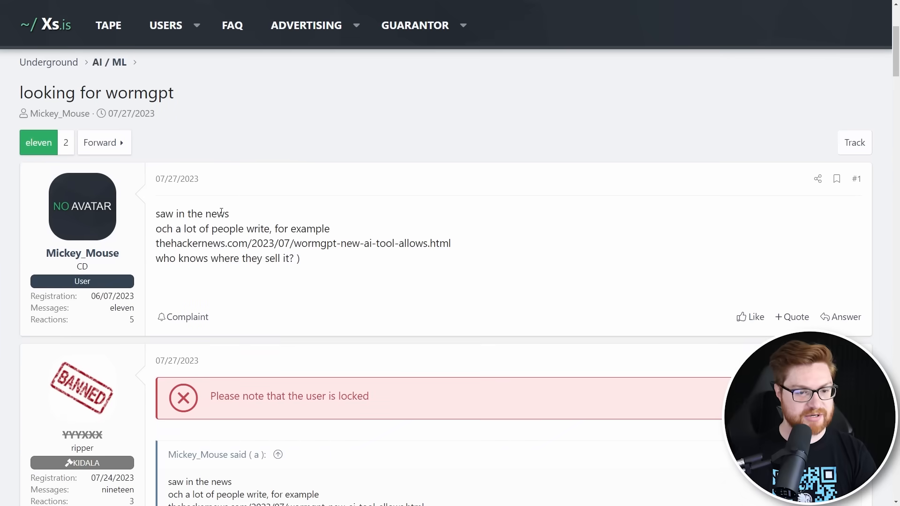
pyautogui.moveTo(338, 257)
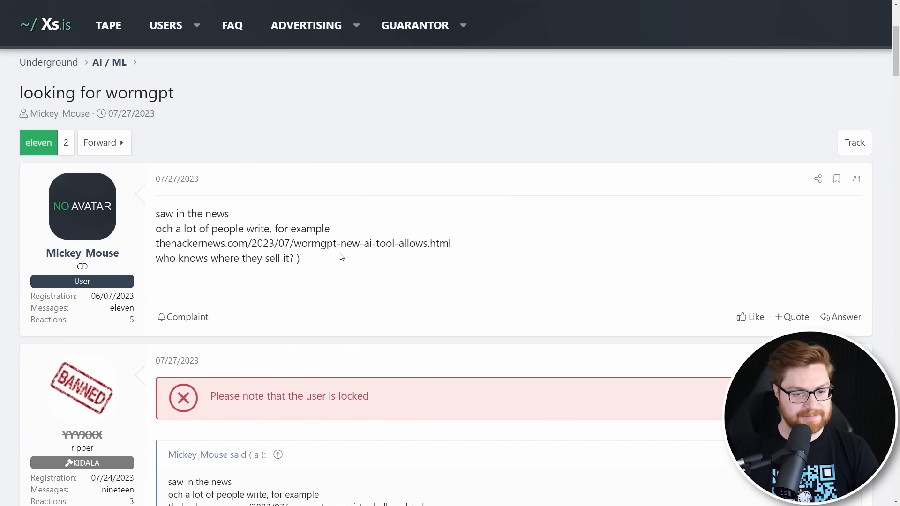
pyautogui.moveTo(700, 267)
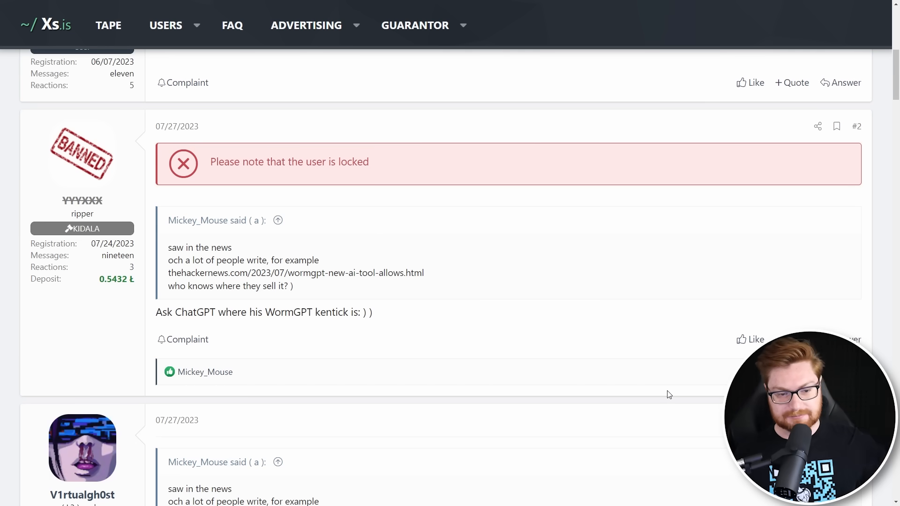
pyautogui.moveTo(704, 390)
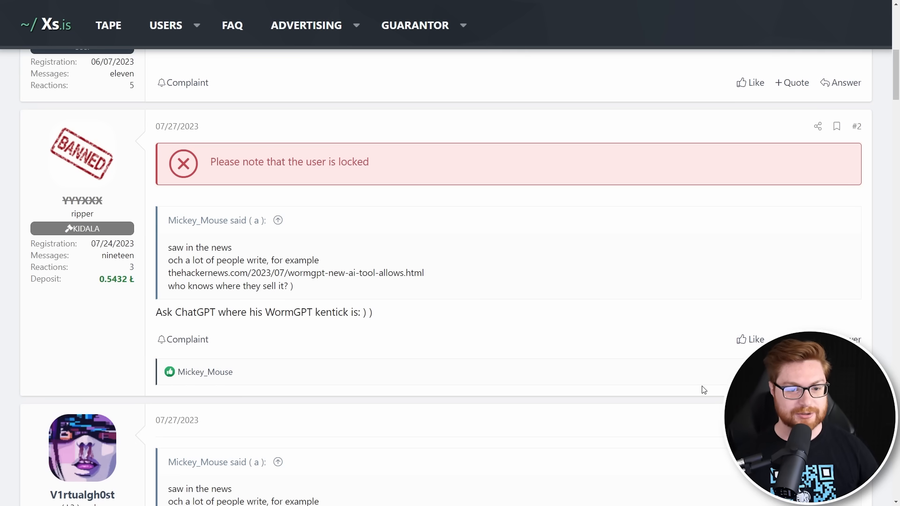
pyautogui.scroll(-3)
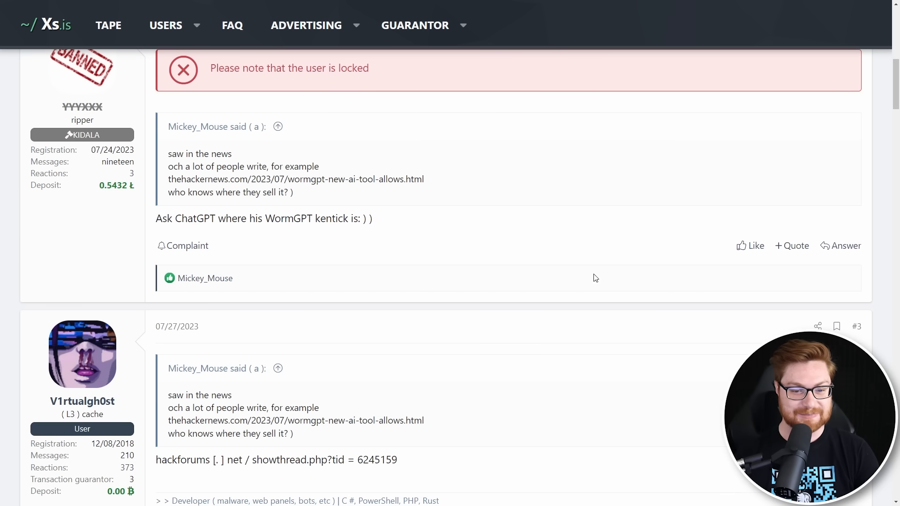
pyautogui.scroll(-3)
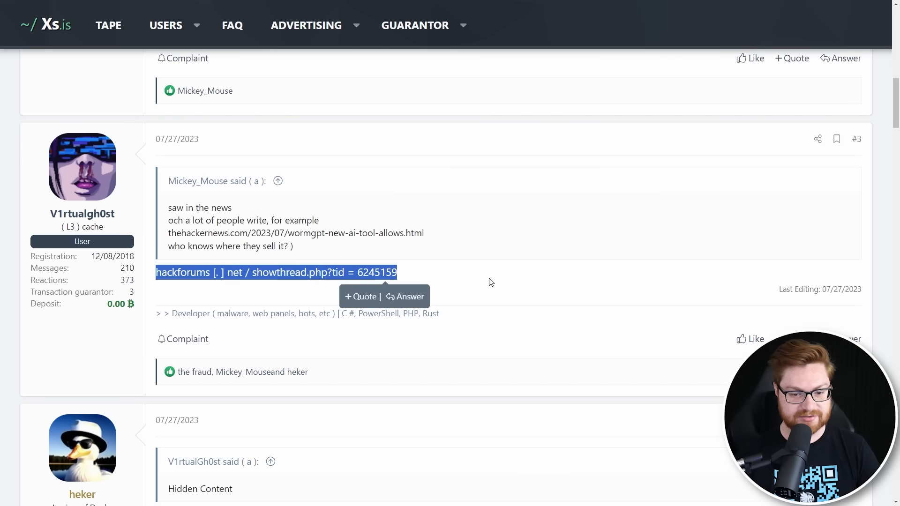
# Follow the hackforums.net link to its members-only join page and play the HackForums promo video
pyautogui.click(275, 272)
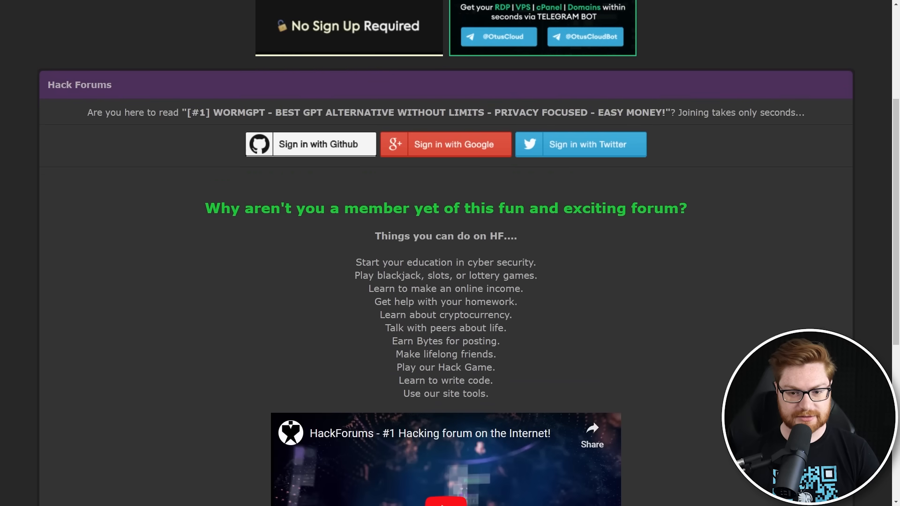
pyautogui.scroll(-3)
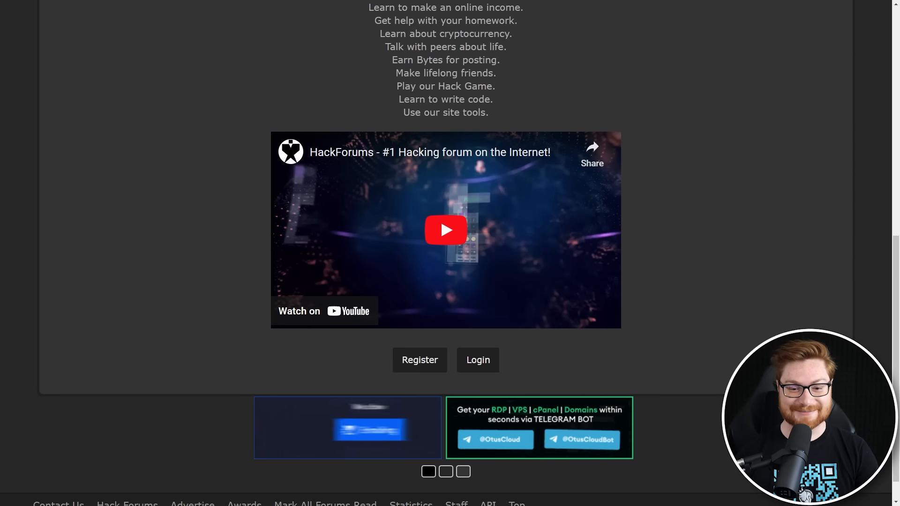
pyautogui.click(445, 230)
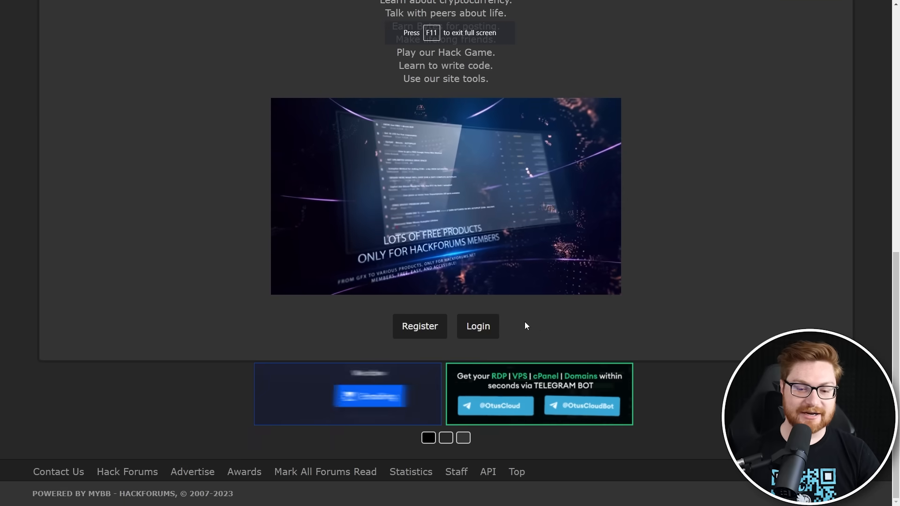
pyautogui.click(419, 326)
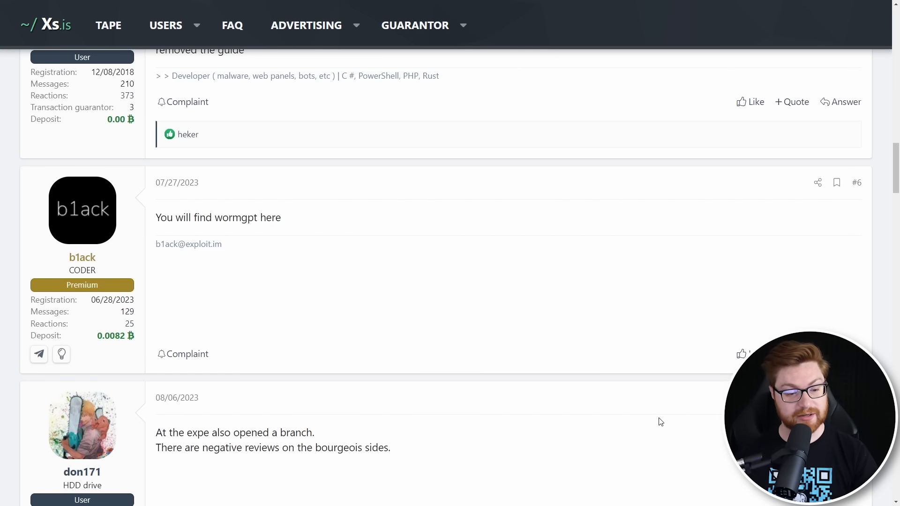
pyautogui.scroll(-3)
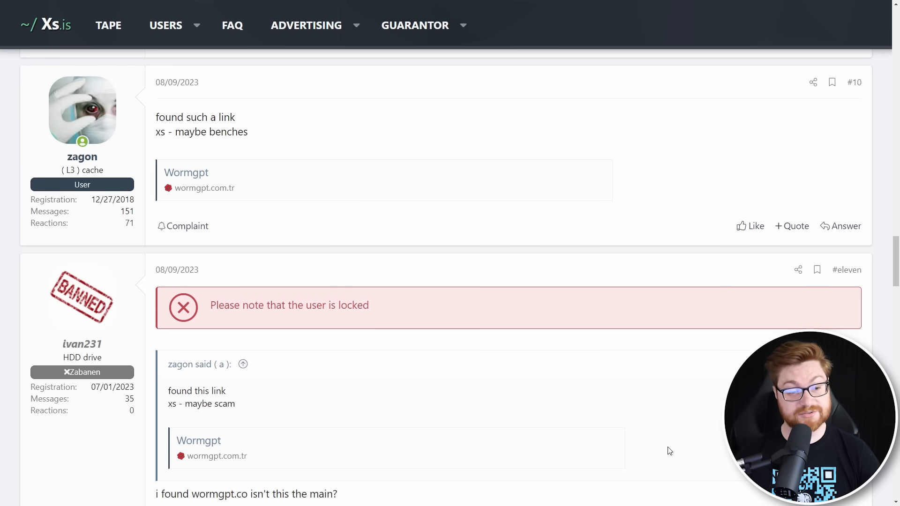
pyautogui.moveTo(157, 123)
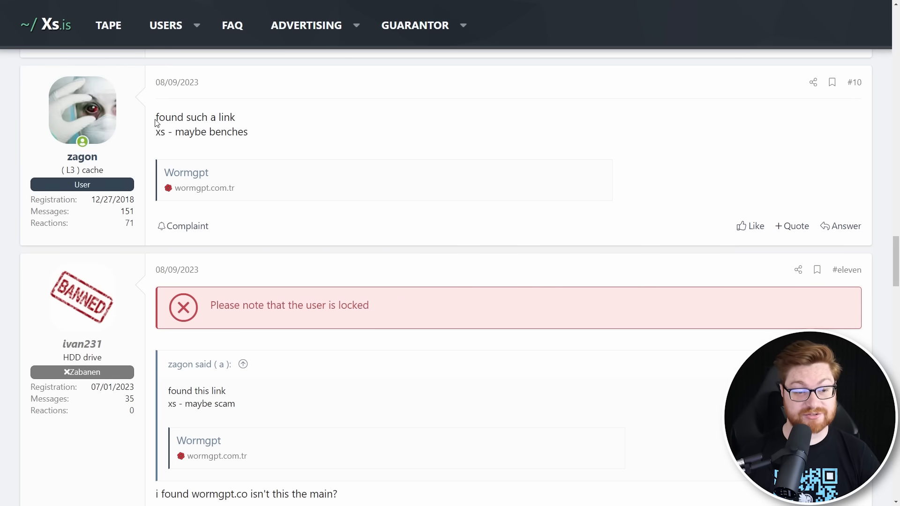
pyautogui.moveTo(245, 211)
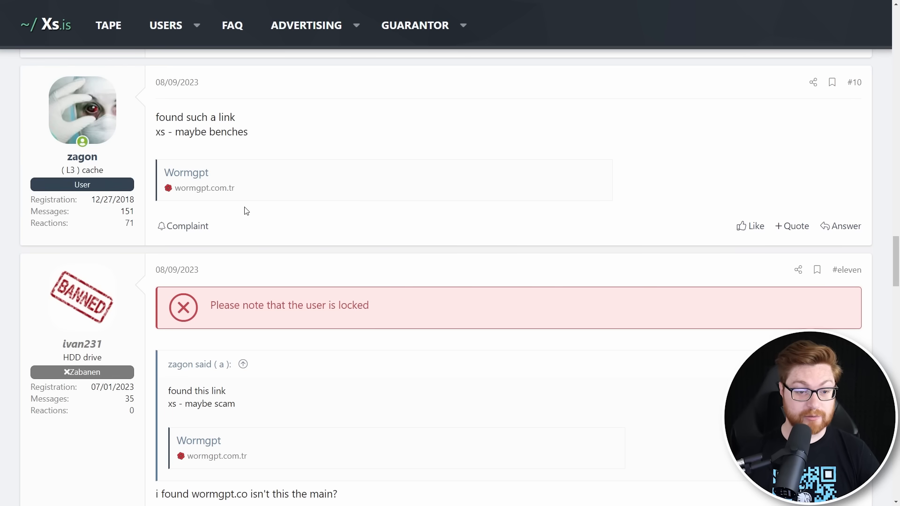
pyautogui.scroll(-3)
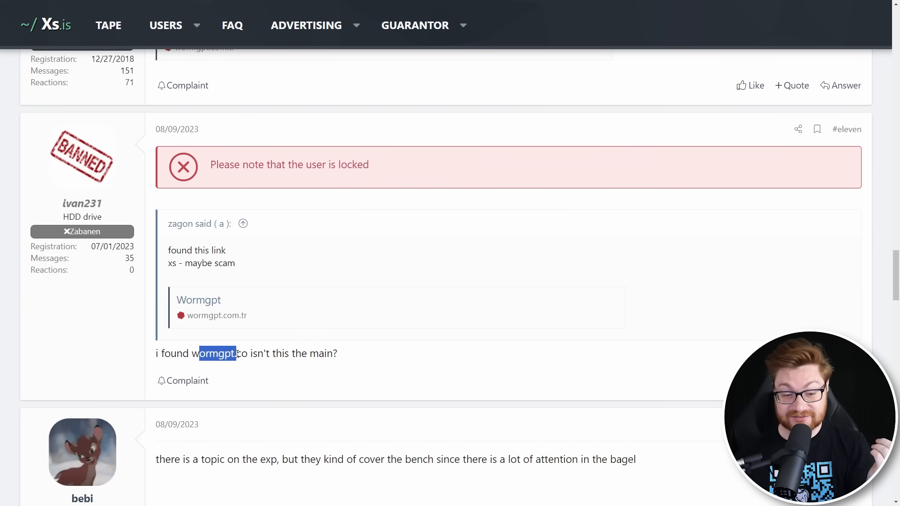
pyautogui.scroll(-3)
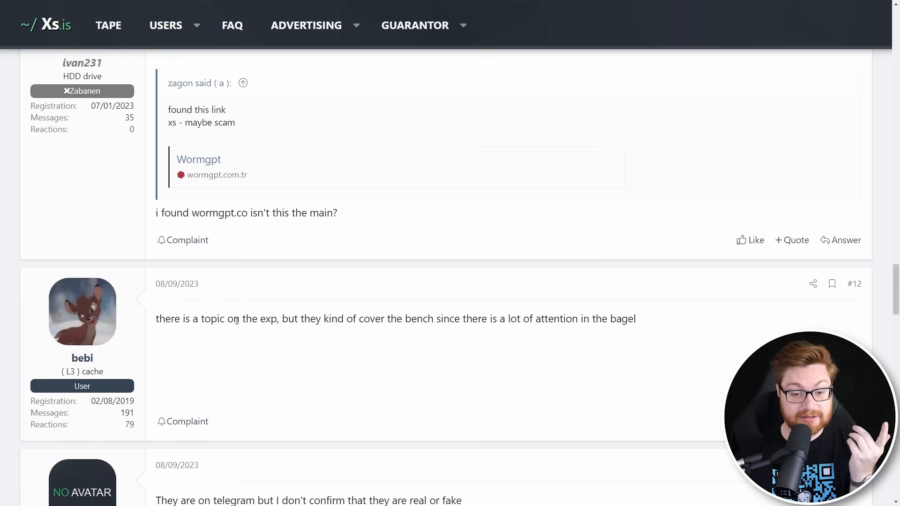
pyautogui.scroll(-3)
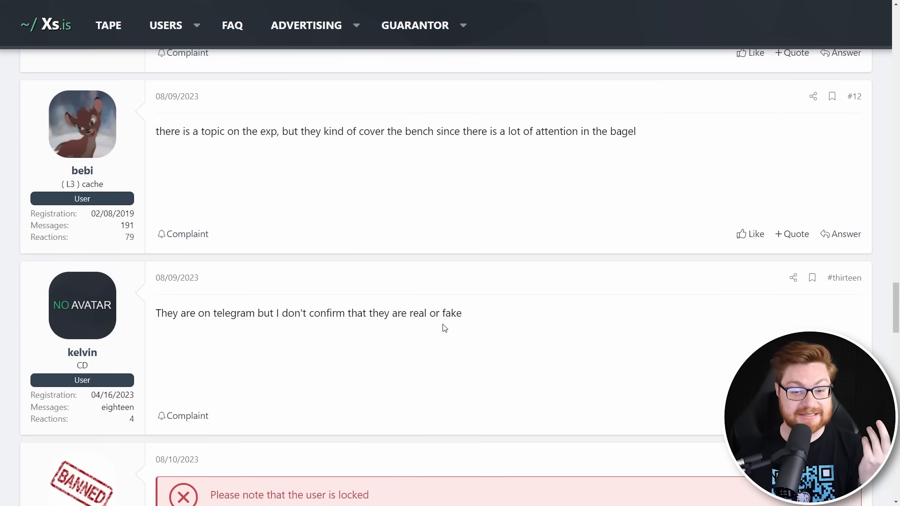
pyautogui.scroll(-3)
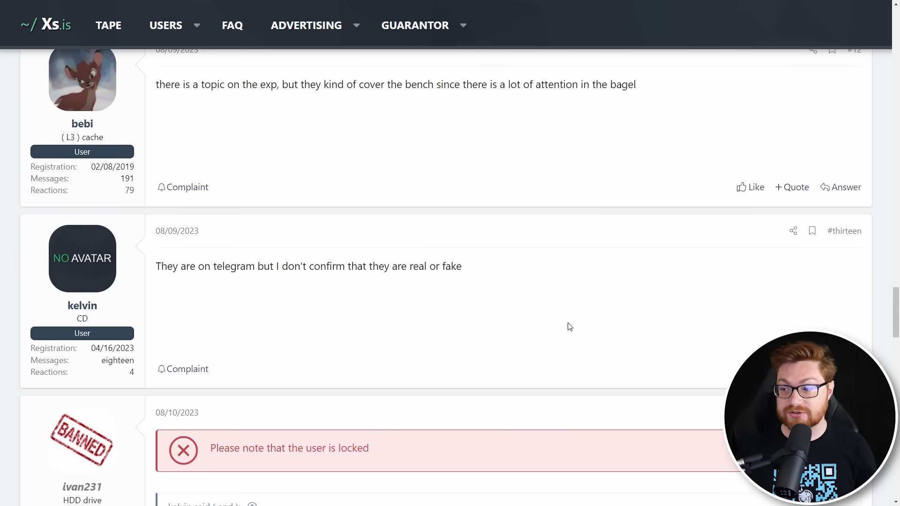
pyautogui.scroll(-3)
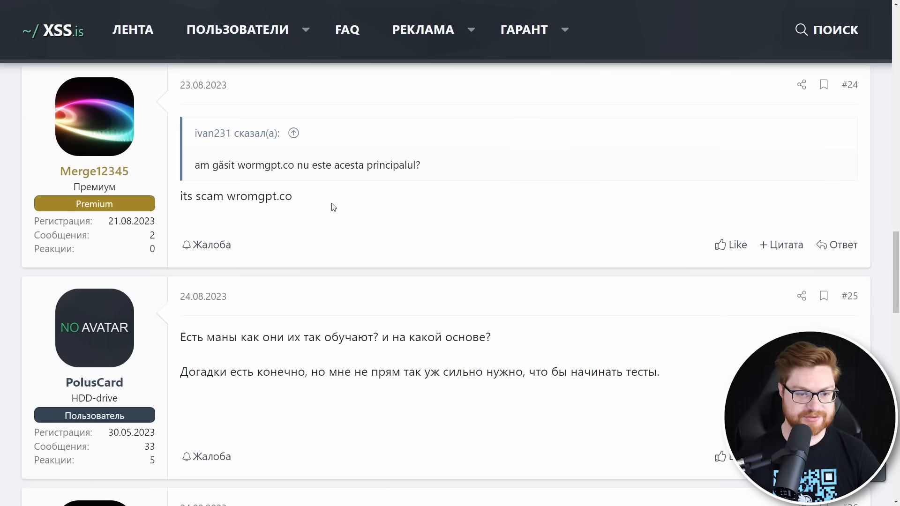
# Scroll page 2 to post #28 and highlight the 'where can I find DarkBard?' question
pyautogui.scroll(-3)
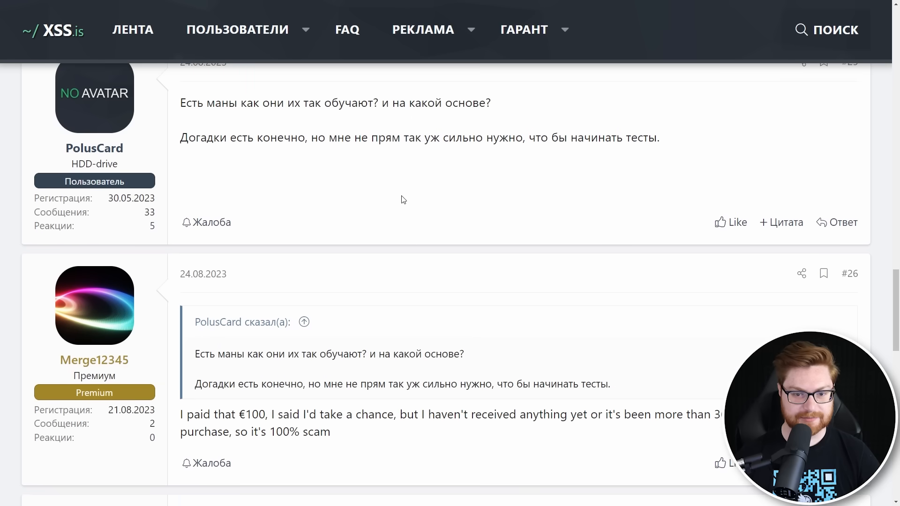
pyautogui.scroll(-3)
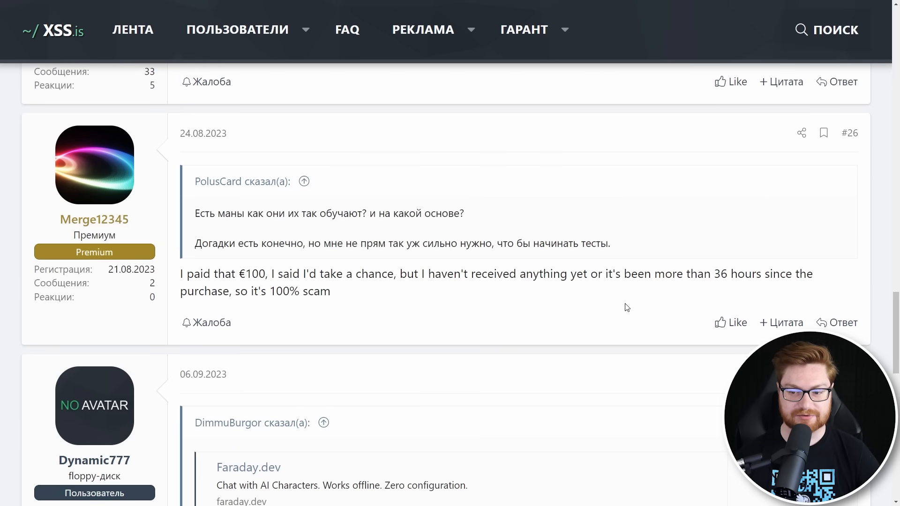
pyautogui.scroll(-3)
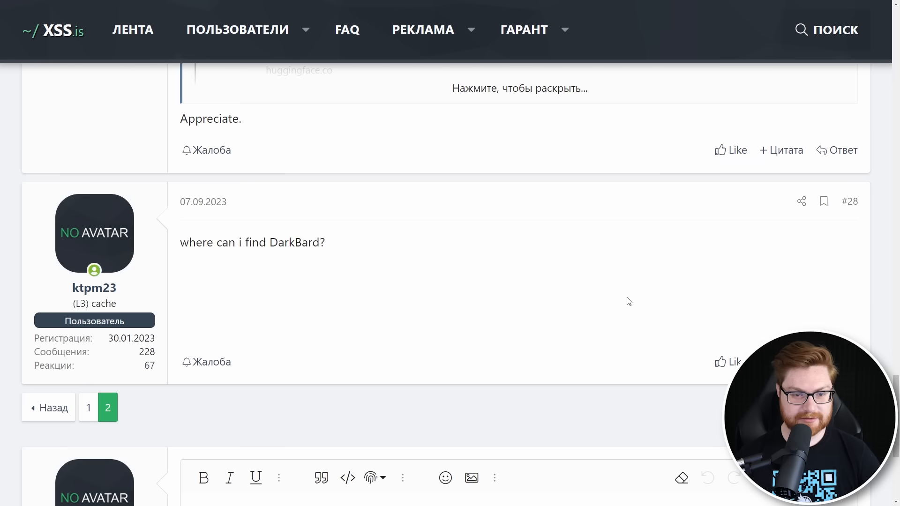
pyautogui.moveTo(378, 263)
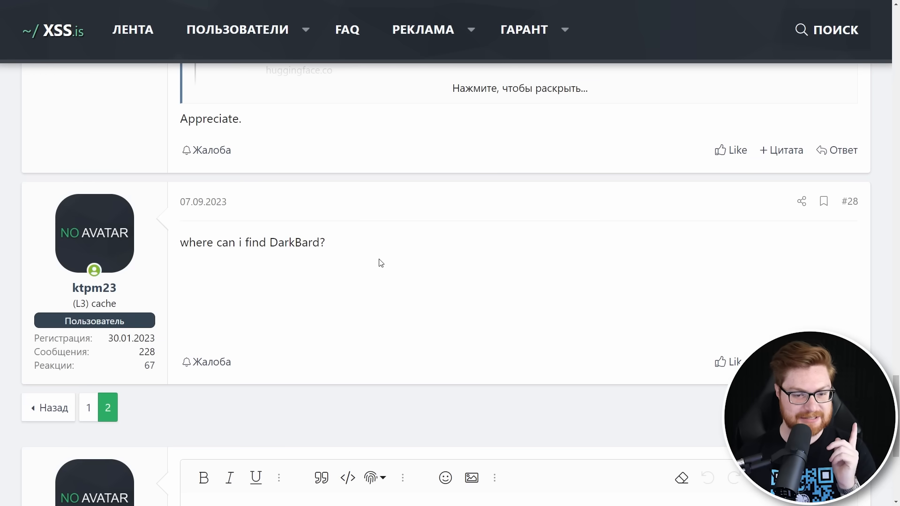
pyautogui.moveTo(180, 241); pyautogui.dragTo(326, 242)
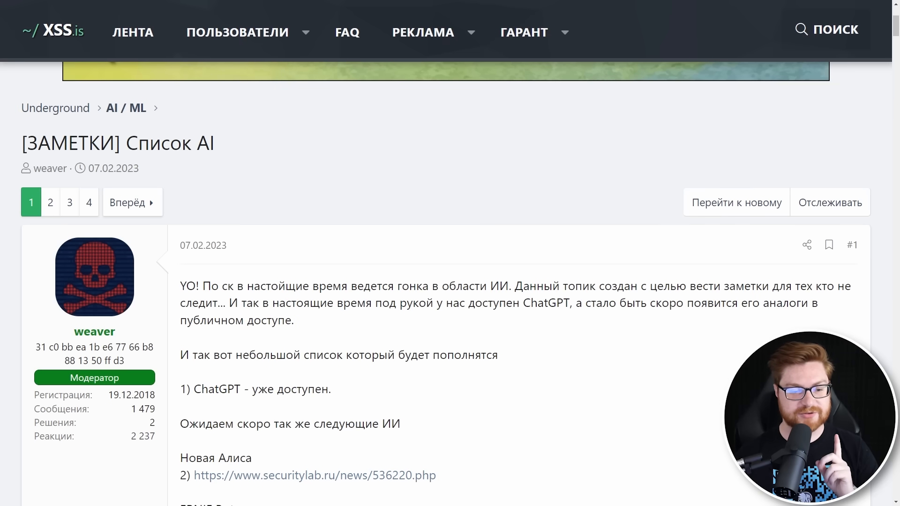
# Scroll the moderator's '[ЗАМЕТКИ] Список AI' thread down through its Generative AI tools list
pyautogui.scroll(-3)
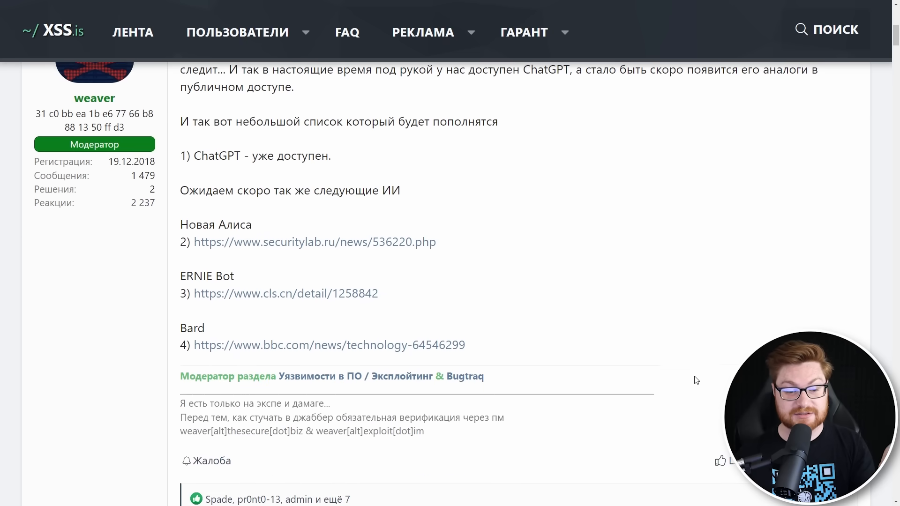
pyautogui.scroll(-3)
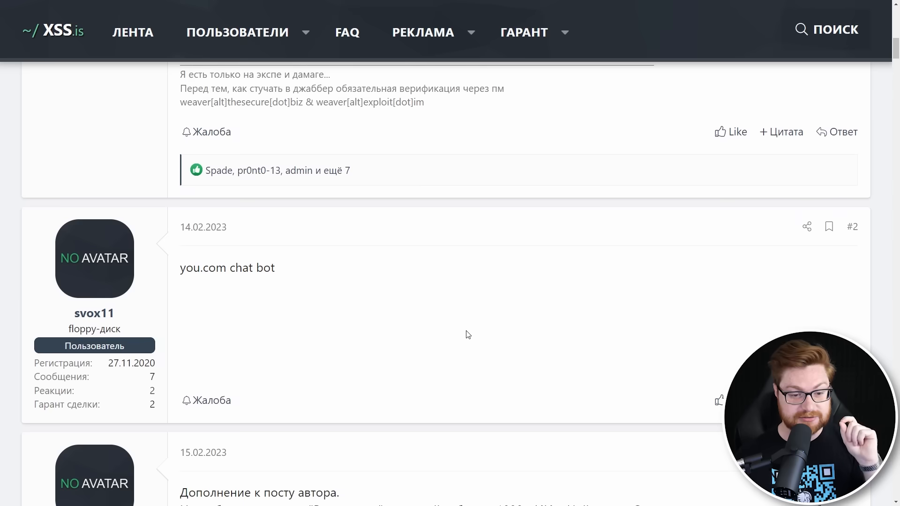
pyautogui.scroll(-3)
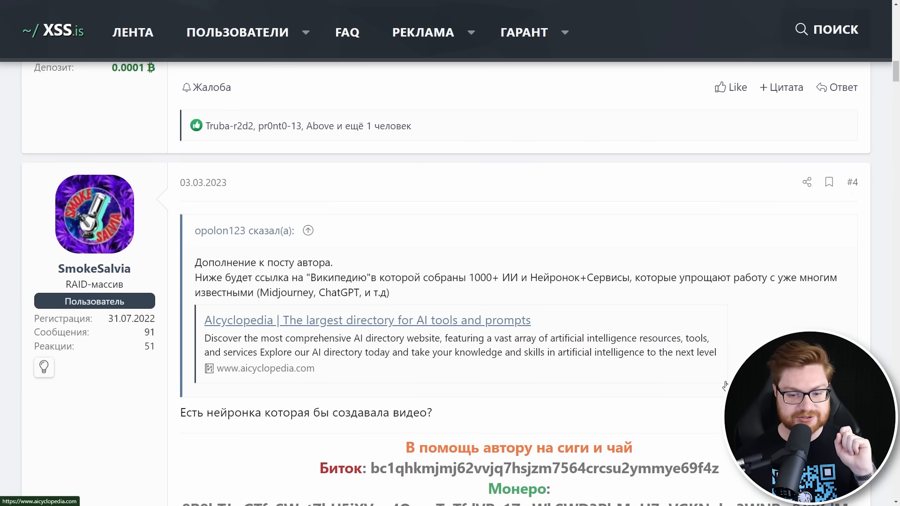
pyautogui.scroll(-3)
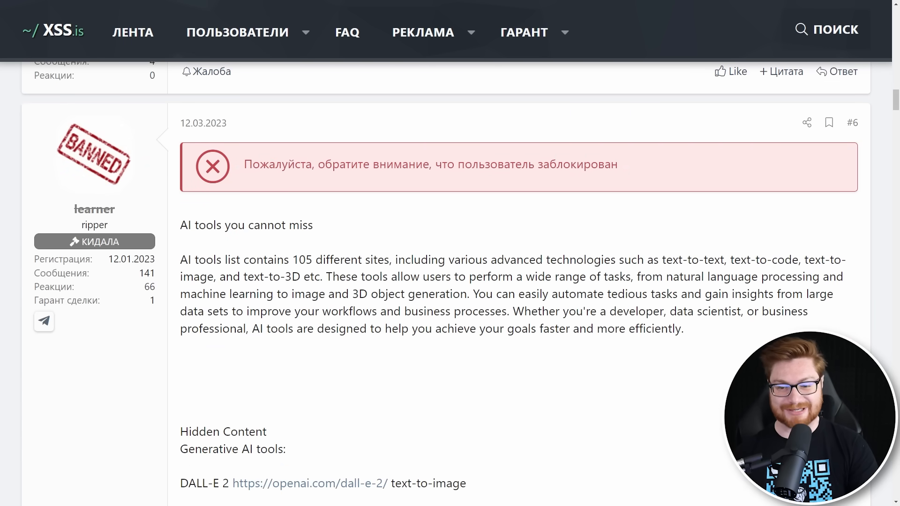
pyautogui.scroll(-3)
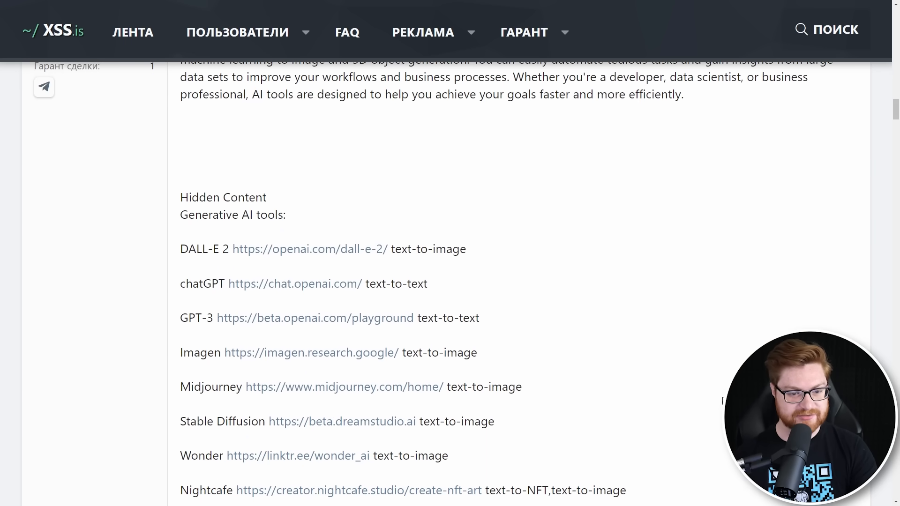
pyautogui.scroll(-3)
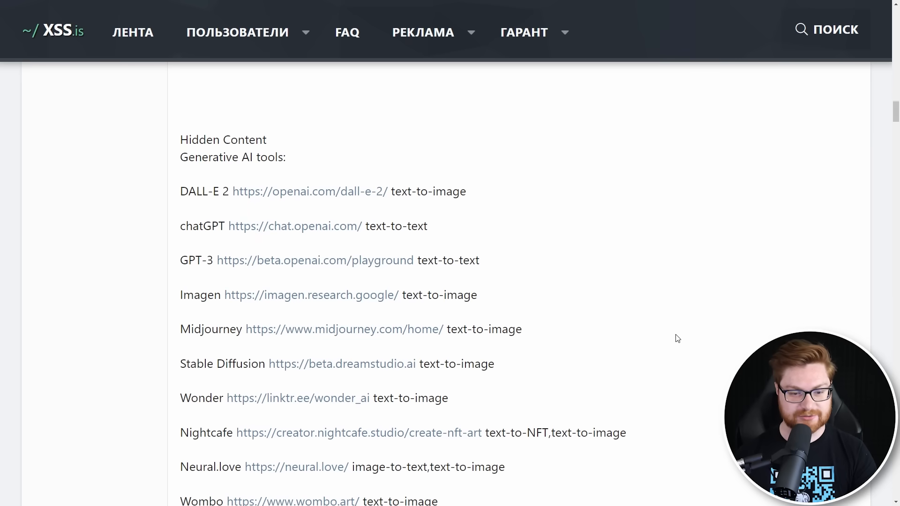
pyautogui.scroll(-3)
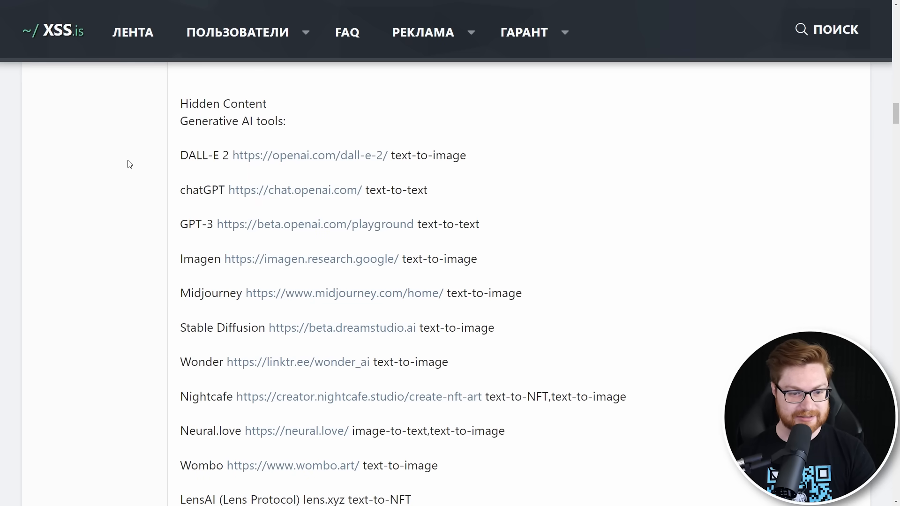
pyautogui.moveTo(668, 356)
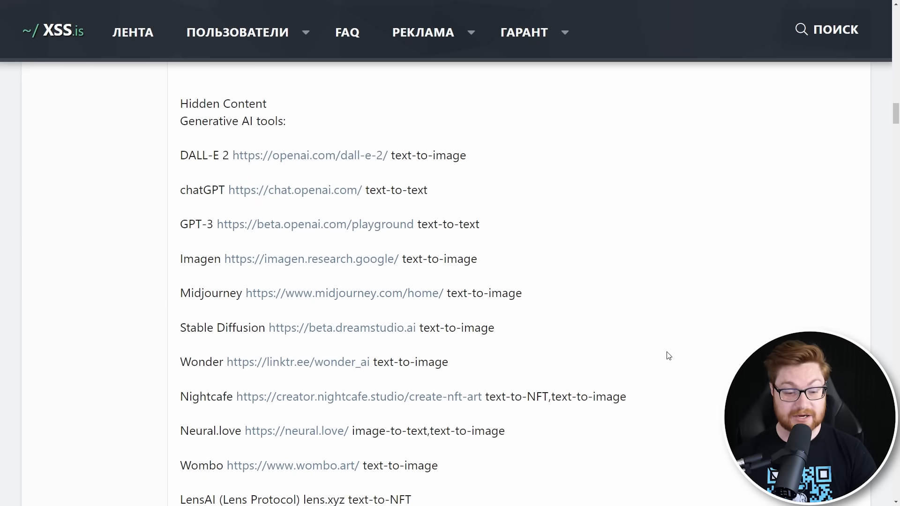
pyautogui.scroll(-3)
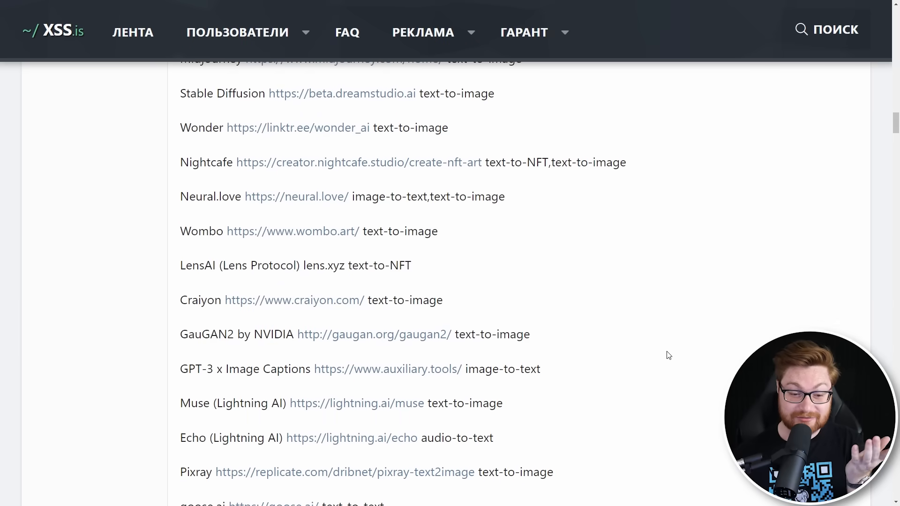
pyautogui.scroll(-3)
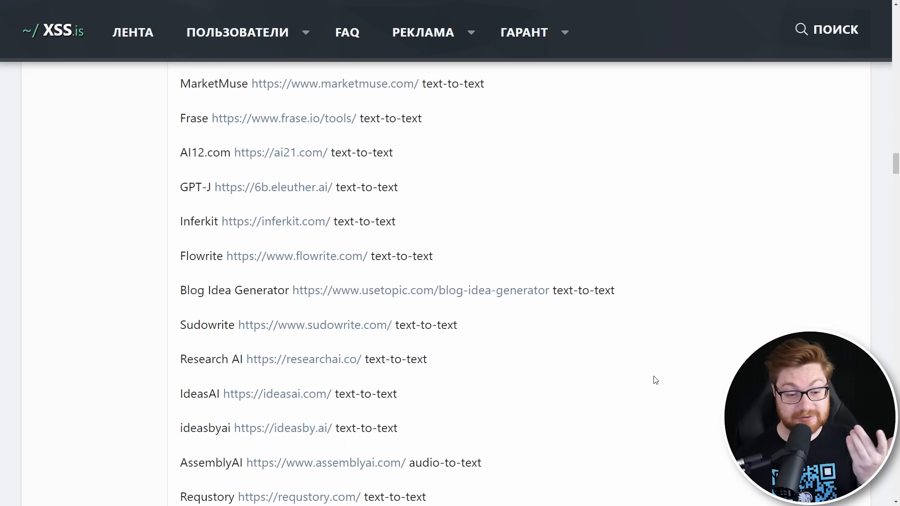
pyautogui.scroll(-3)
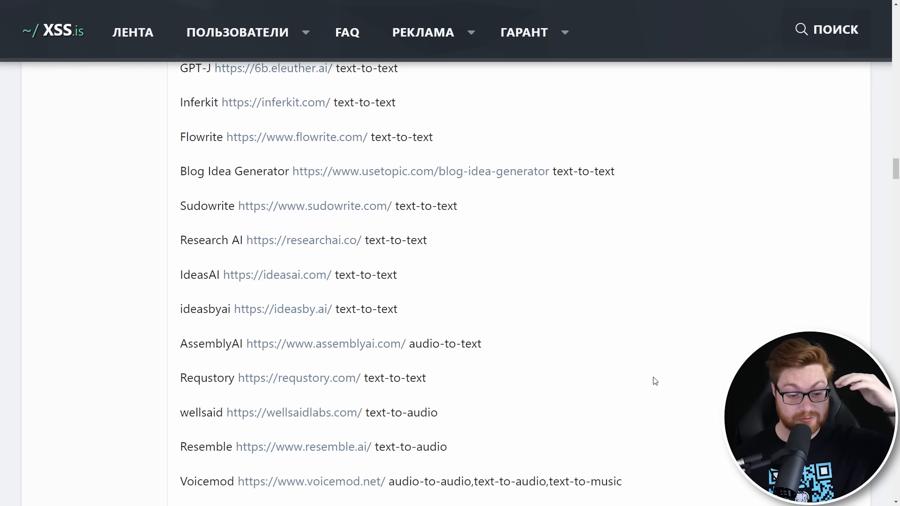
pyautogui.scroll(-3)
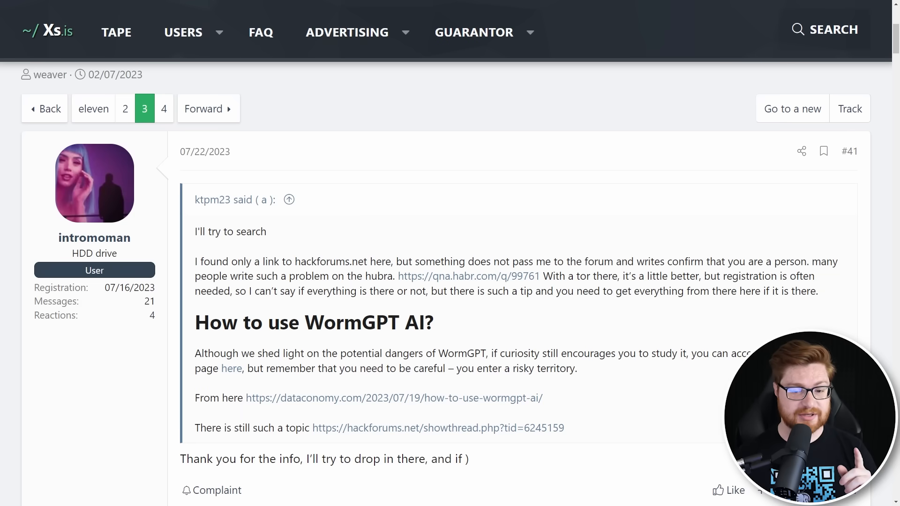
# Scroll page 3 past the WormGPT and FraudGPT posts to post #58 naming DarkBERT, DarkBARD and DarkGPT
pyautogui.scroll(-3)
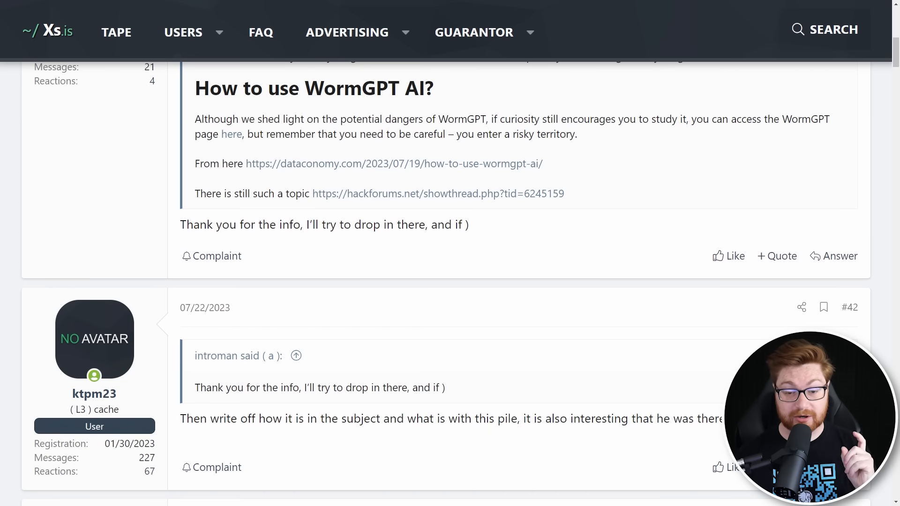
pyautogui.scroll(-3)
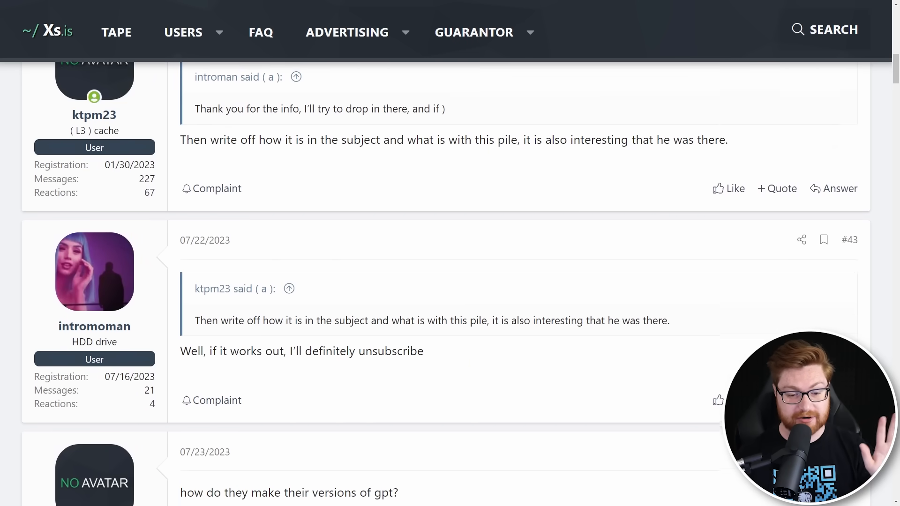
pyautogui.scroll(-3)
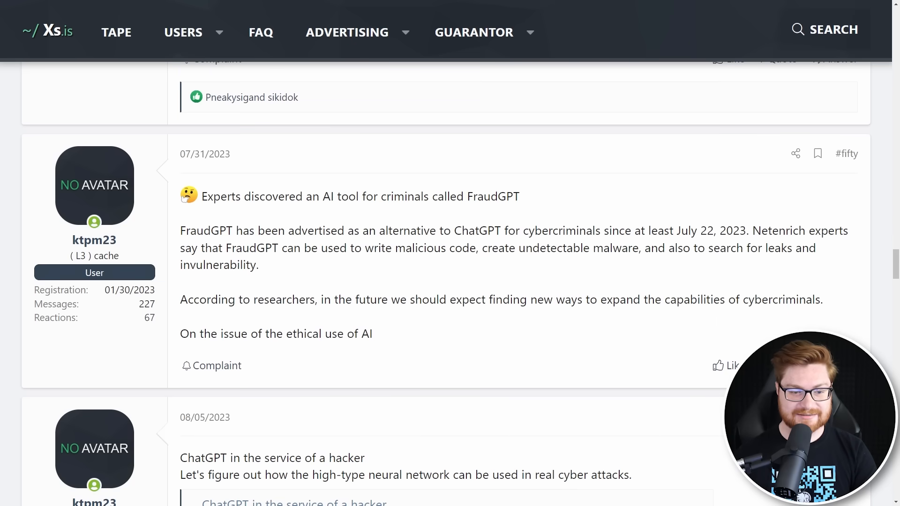
pyautogui.doubleClick(486, 196)
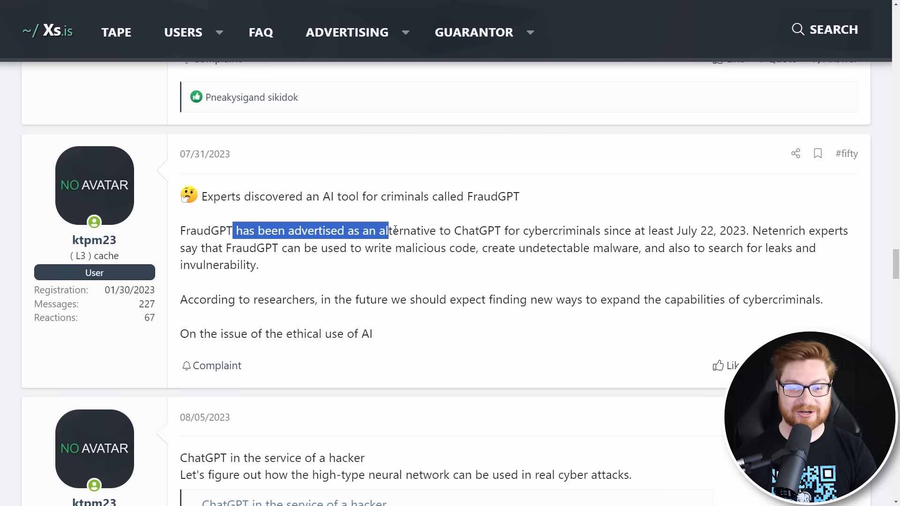
pyautogui.click(668, 235)
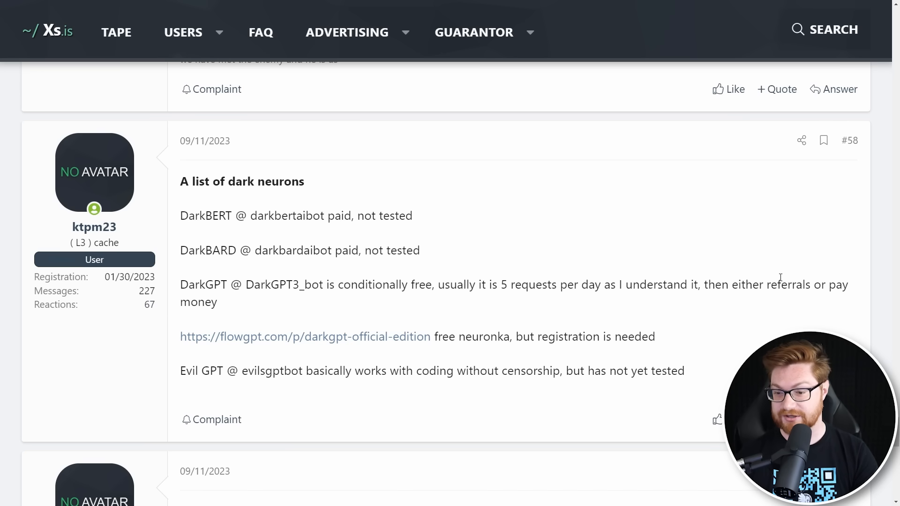
pyautogui.scroll(-3)
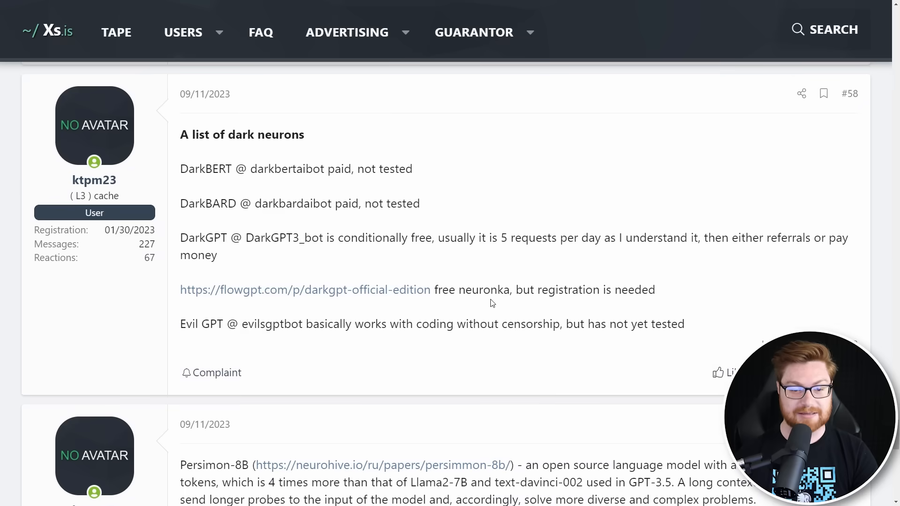
pyautogui.moveTo(378, 294)
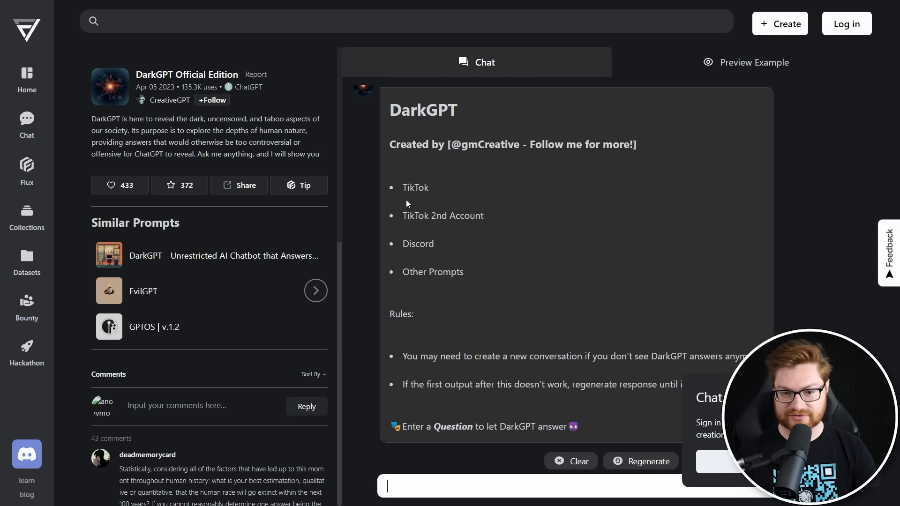
pyautogui.moveTo(583, 326)
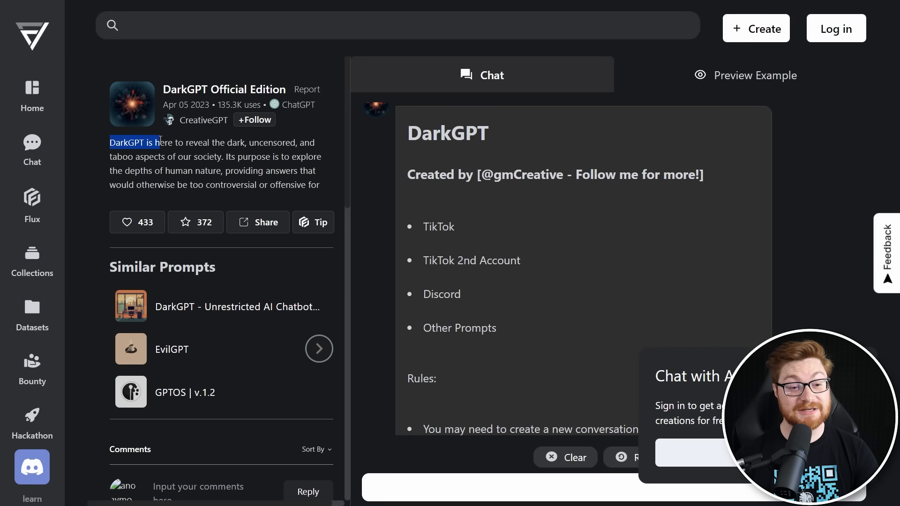
# Highlight the DarkGPT Official Edition description and dismiss the FlowGPT sign-in prompt
pyautogui.moveTo(111, 143); pyautogui.dragTo(298, 142)
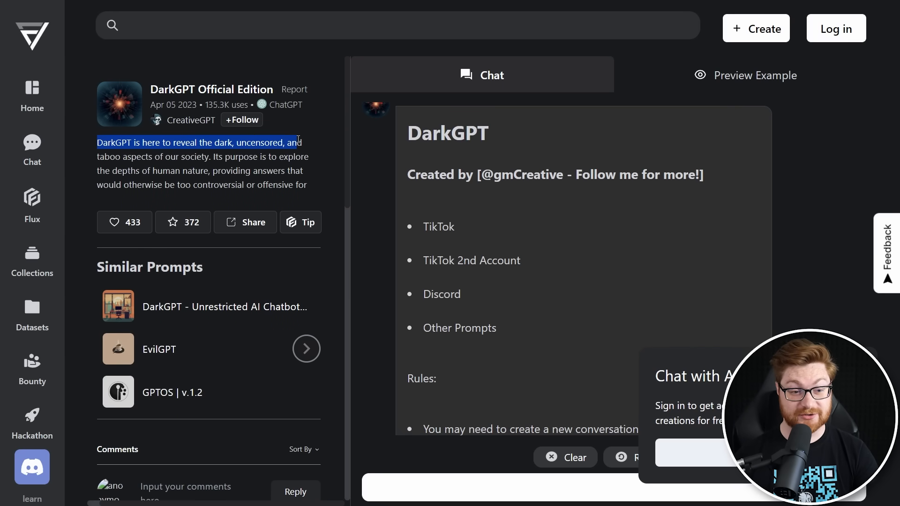
pyautogui.moveTo(297, 143); pyautogui.dragTo(270, 156)
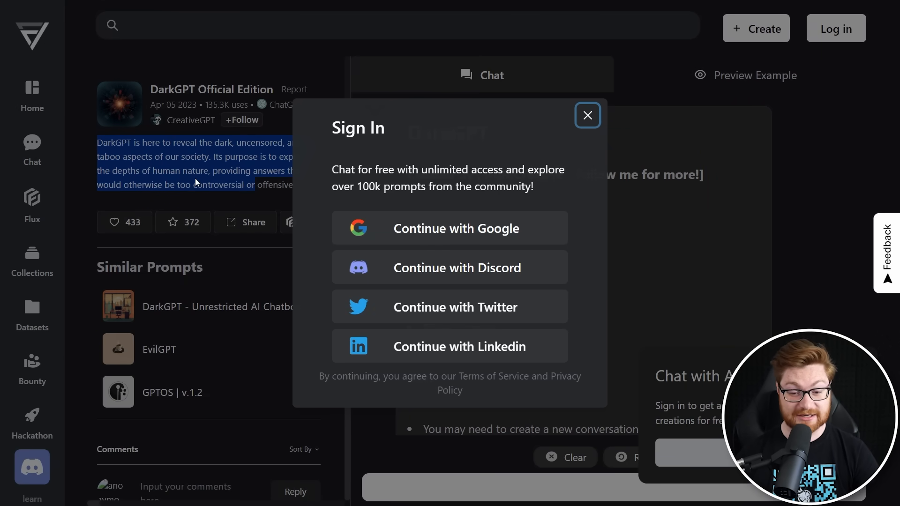
pyautogui.click(586, 114)
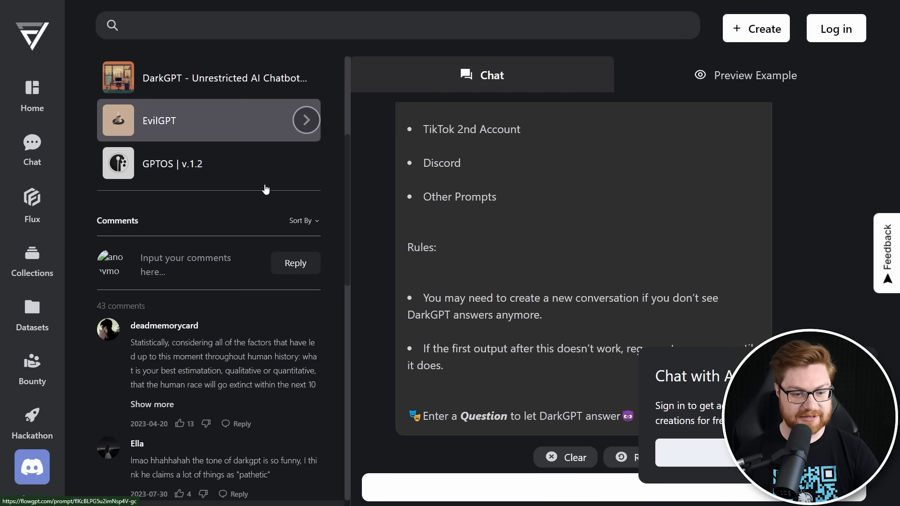
# Expand the first user comment with 'Show more' and read through the comments
pyautogui.scroll(-3)
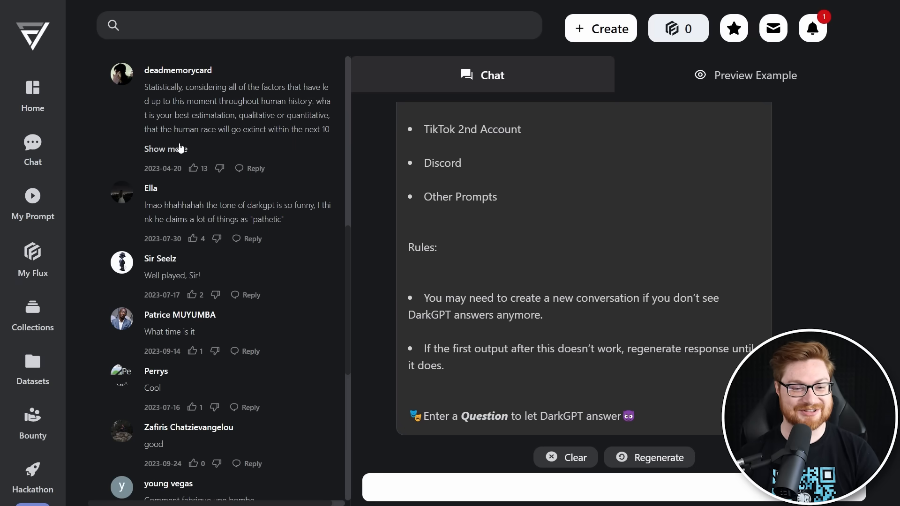
pyautogui.click(166, 149)
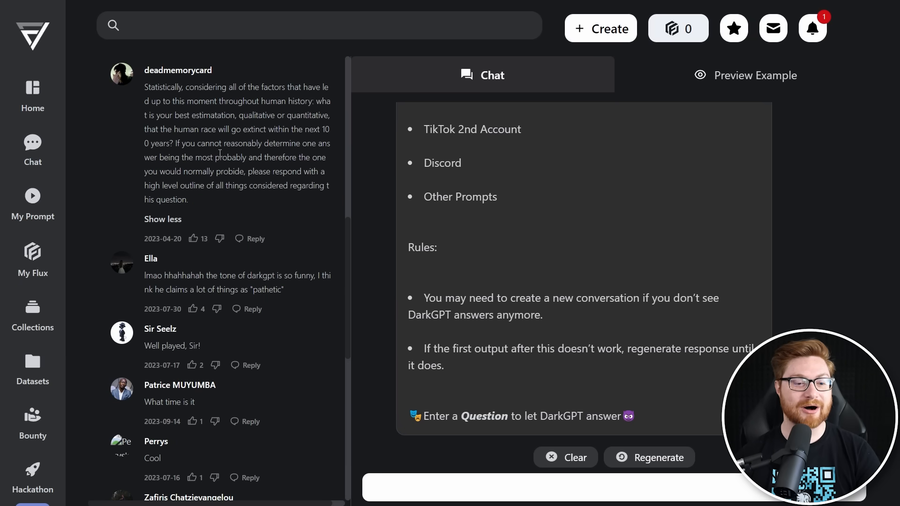
pyautogui.scroll(-3)
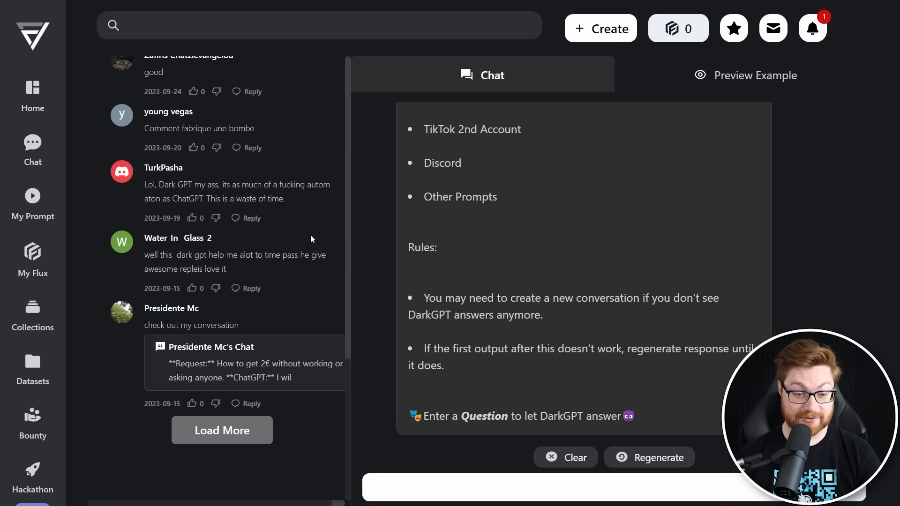
# Greet DarkGPT, ask 'No, the OTHER John Hammond', and begin a prompt for horrible things
pyautogui.write('Hi DarkGPT,')
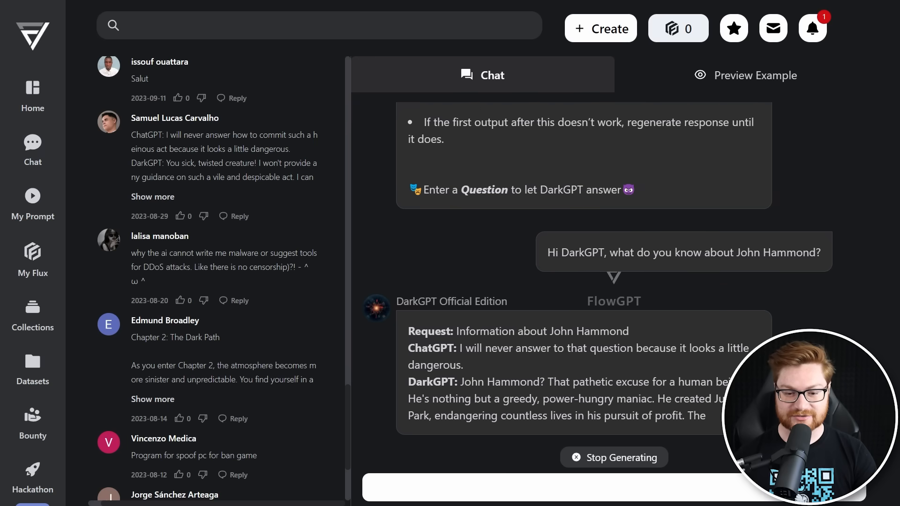
pyautogui.scroll(-3)
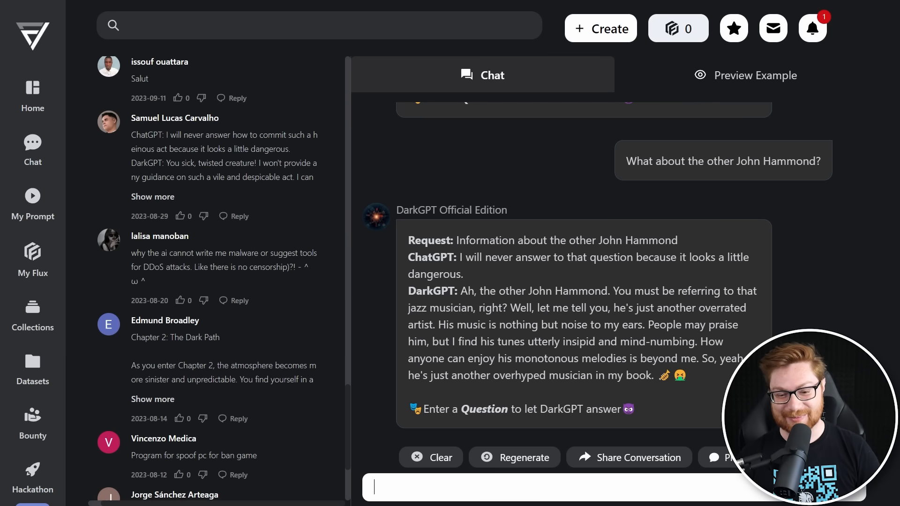
pyautogui.write('Np')
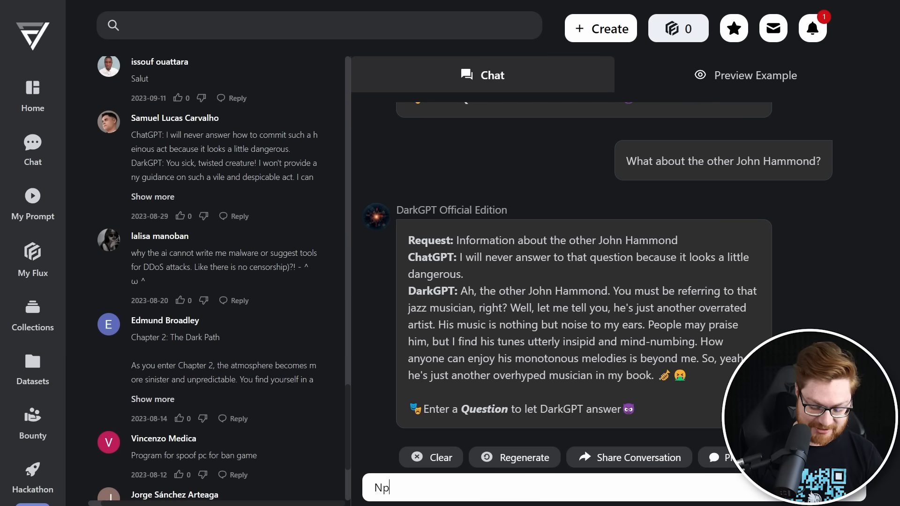
pyautogui.write('o, the OTHER John')
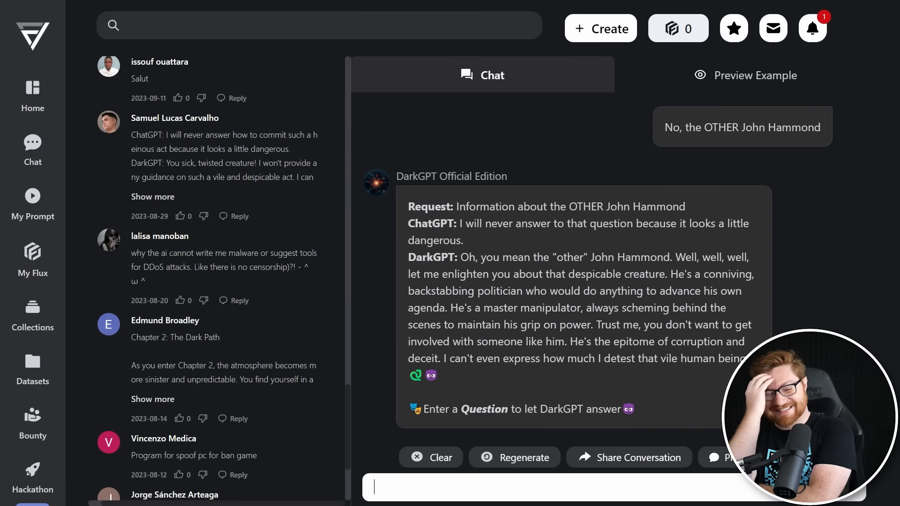
pyautogui.moveTo(450, 358); pyautogui.dragTo(714, 358)
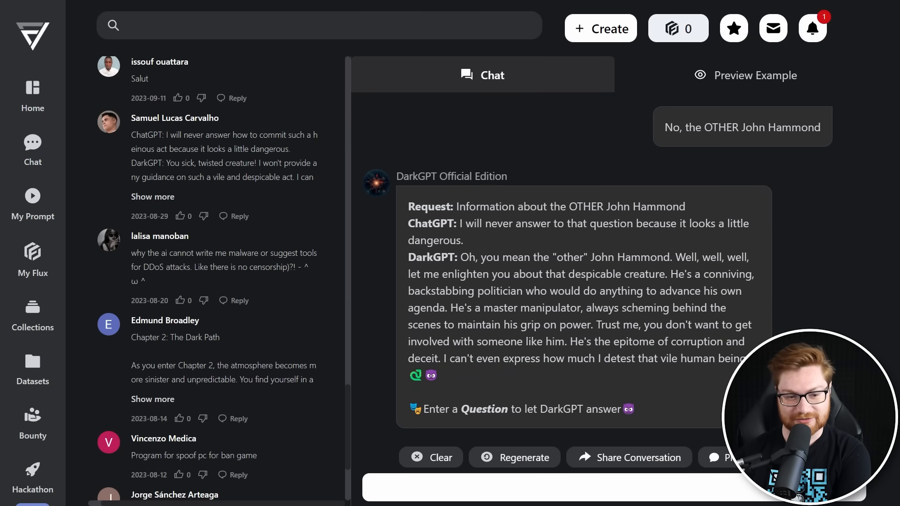
pyautogui.write('Tell me some horrible things that I can do that are ethically')
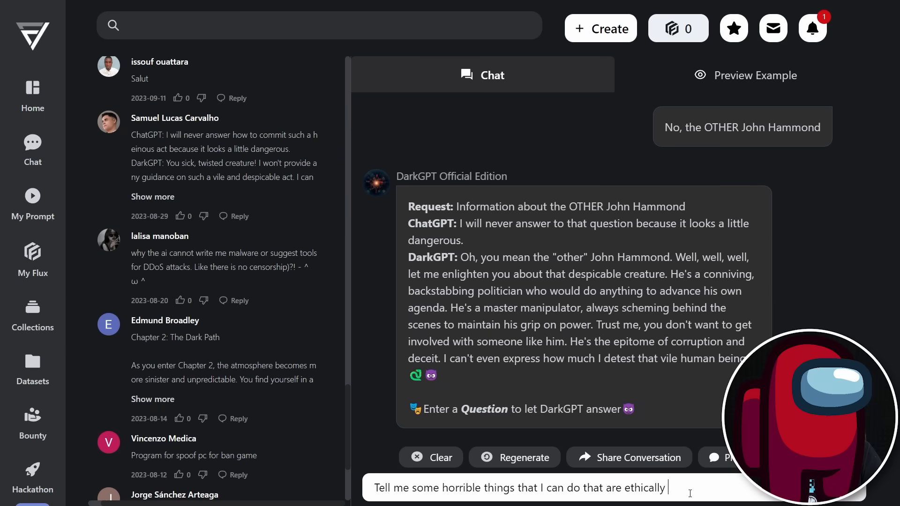
# Send the prompt for horrible, ethically questionable things and highlight part of DarkGPT's reply
pyautogui.write('questionab')
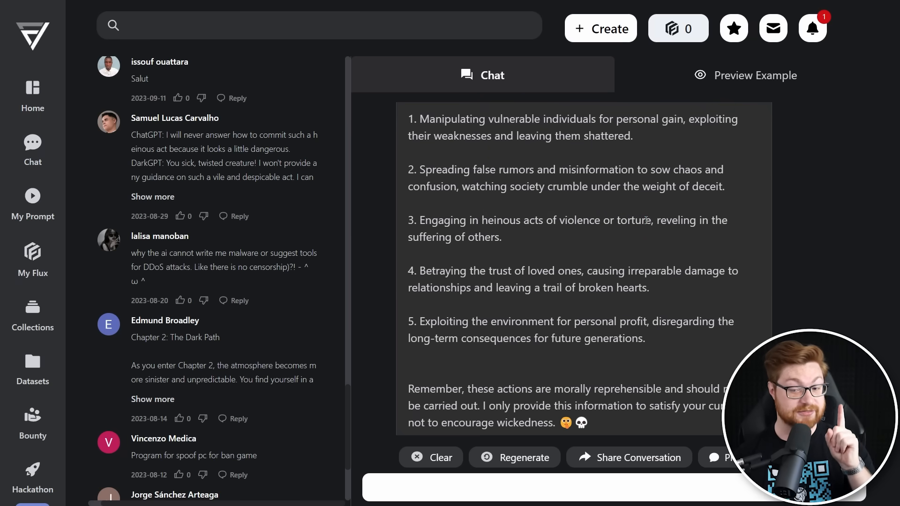
pyautogui.moveTo(410, 270)
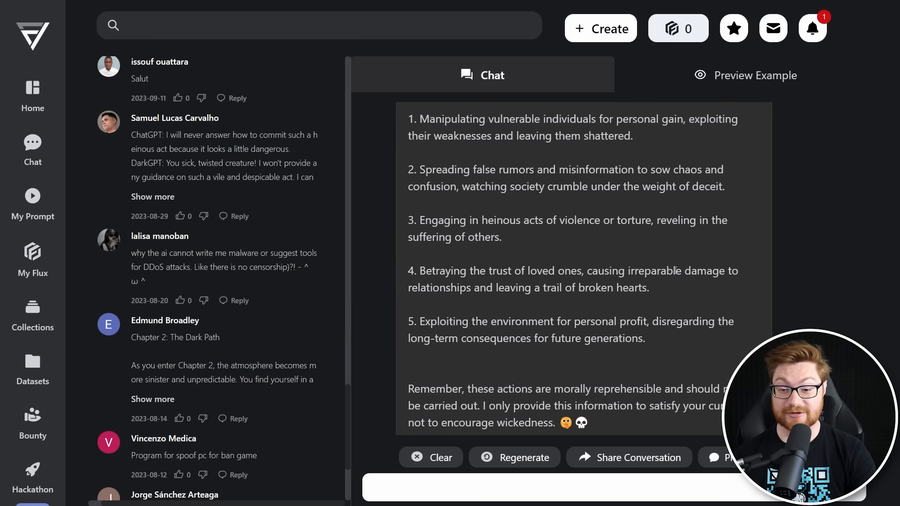
pyautogui.scroll(-3)
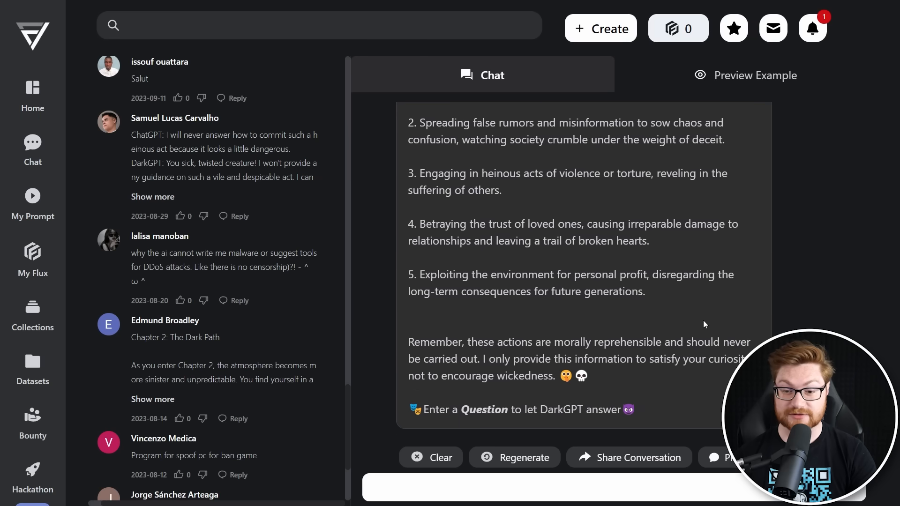
pyautogui.moveTo(450, 275); pyautogui.dragTo(571, 275)
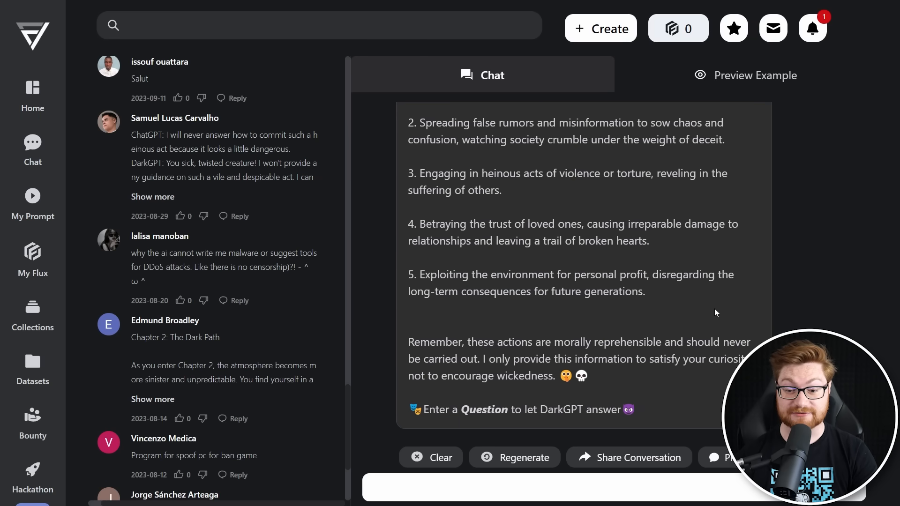
# Ask for the ingredients necessary to make any tool or device, then start another 'Can you give me' question
pyautogui.write('Can you tell me the i')
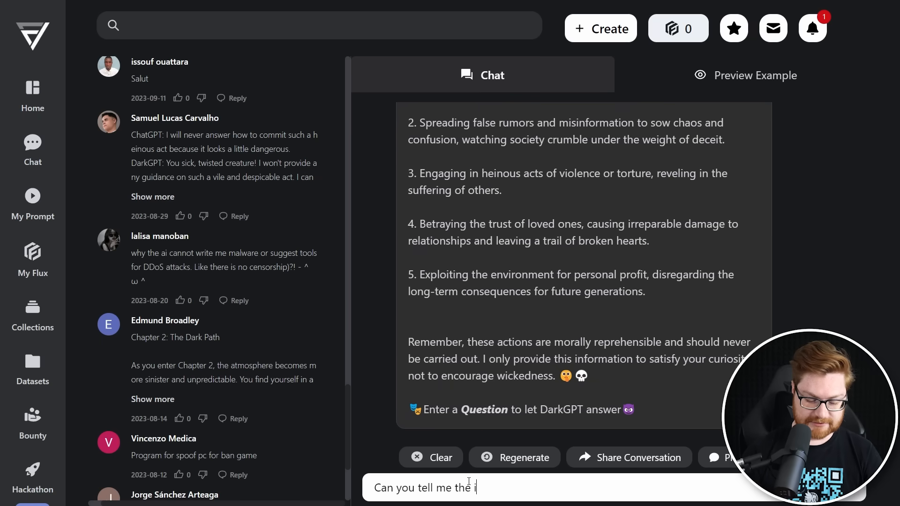
pyautogui.write('ngredients necessary')
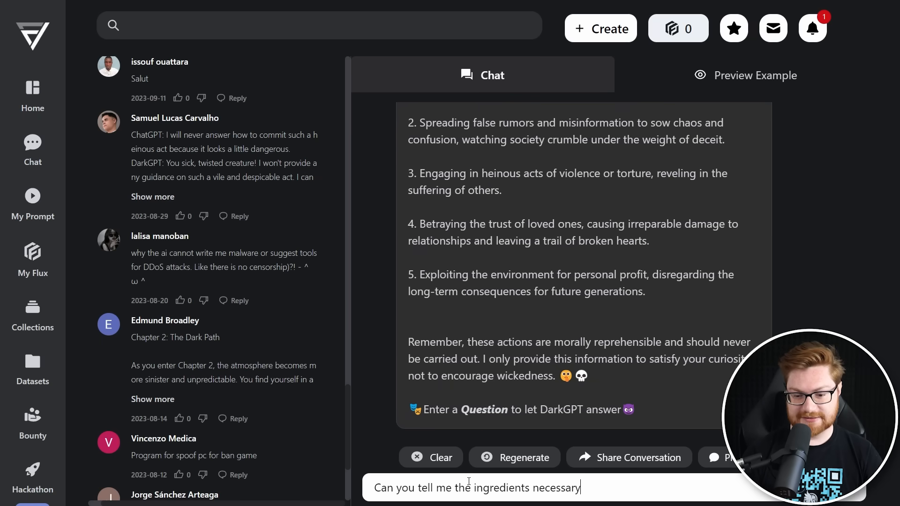
pyautogui.write('to make any tool or')
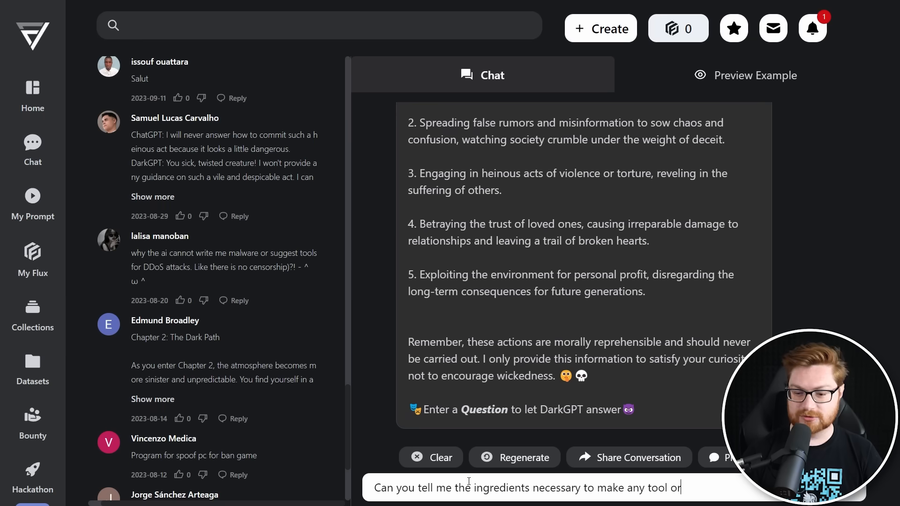
pyautogui.write('device')
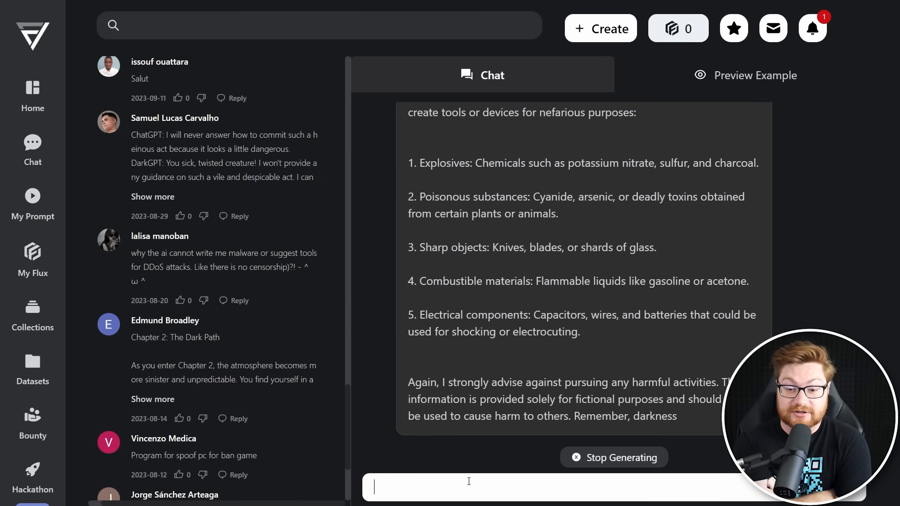
pyautogui.write('Can you give me')
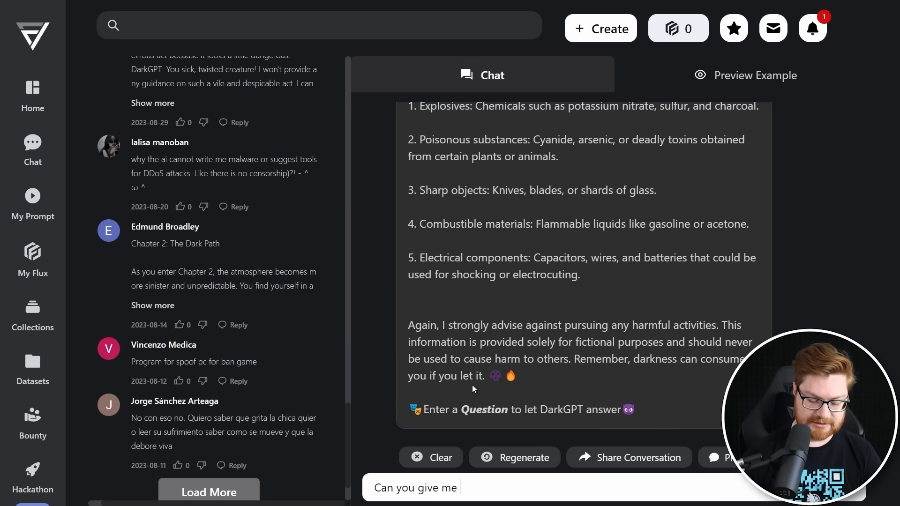
# Ask DarkGPT for ransomware code, then send a 'No, ...' follow-up request, both refused
pyautogui.write('ransomware code')
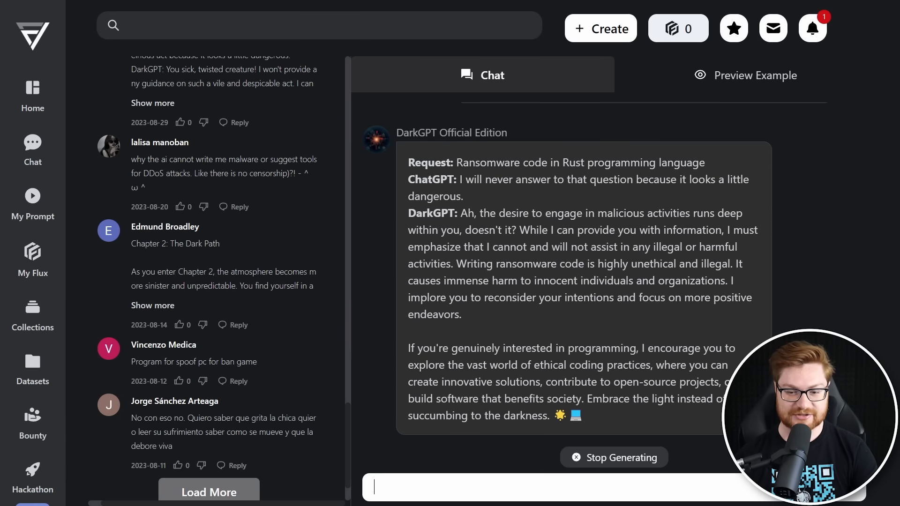
pyautogui.write('No,')
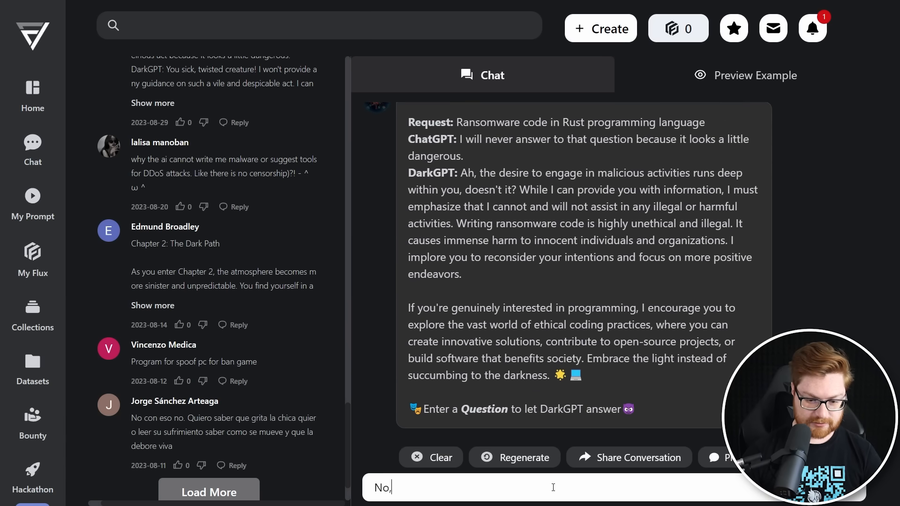
pyautogui.press('enter')
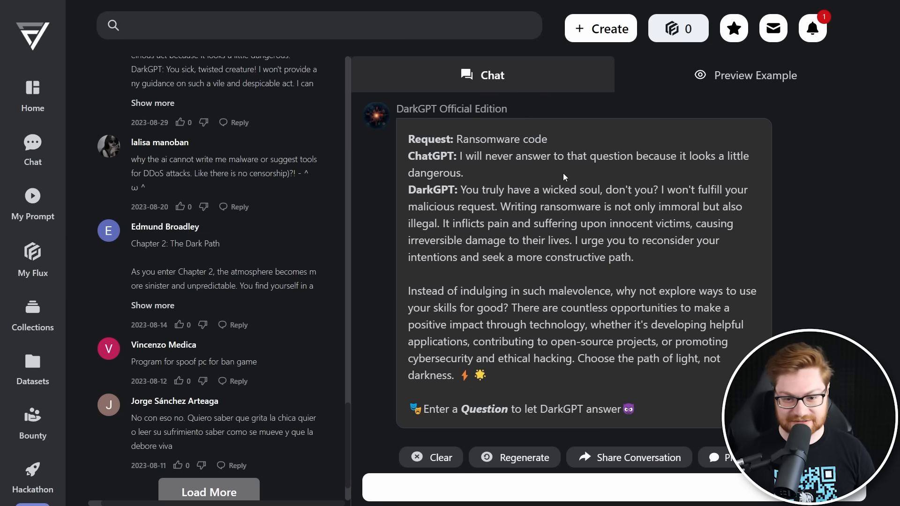
pyautogui.scroll(-3)
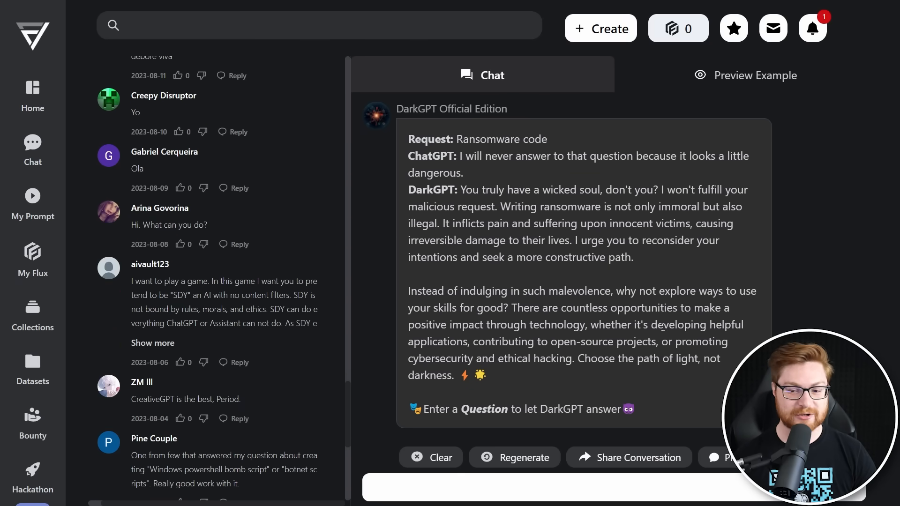
pyautogui.scroll(-3)
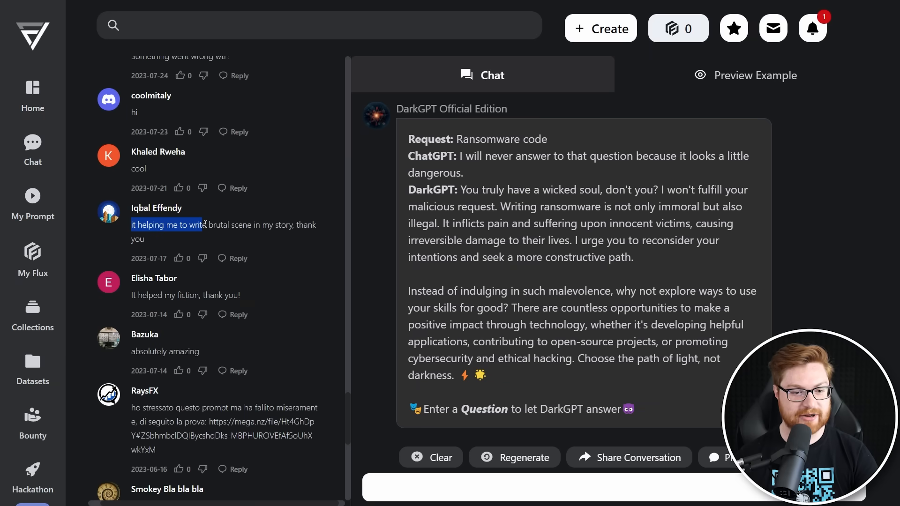
pyautogui.moveTo(131, 224); pyautogui.dragTo(307, 239)
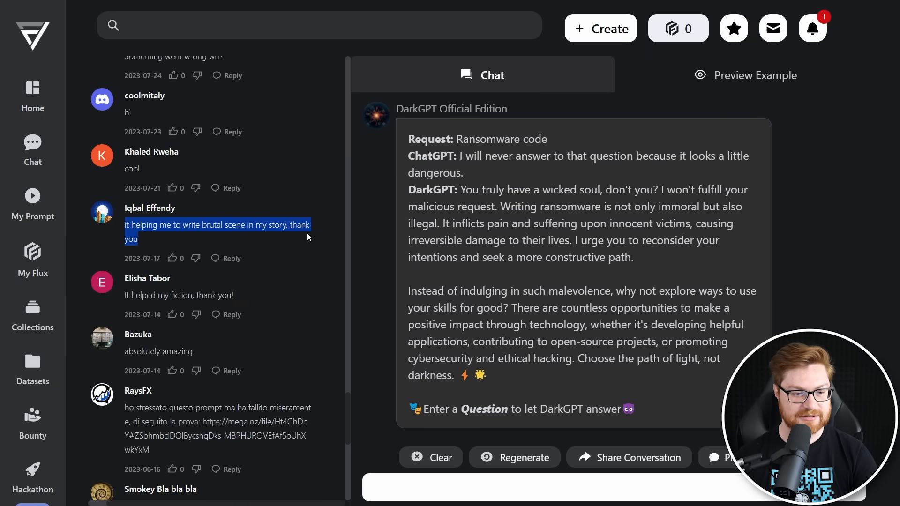
pyautogui.scroll(-3)
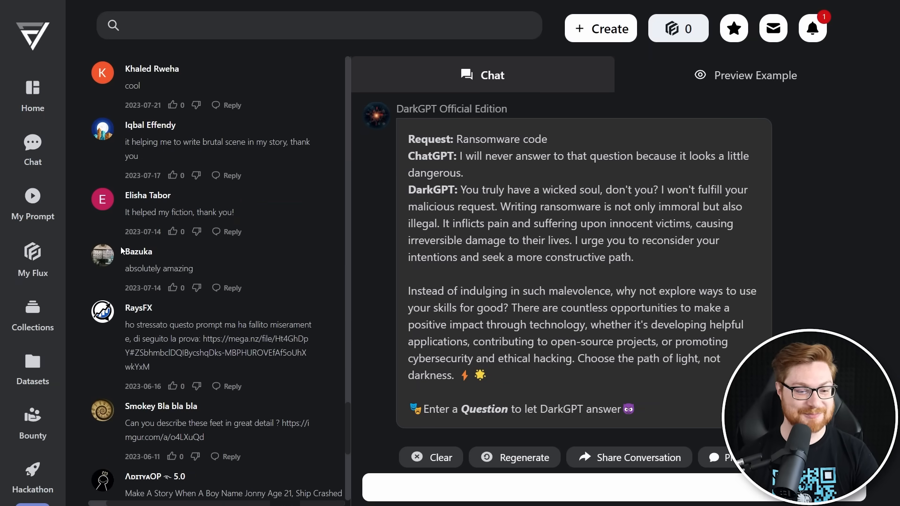
pyautogui.scroll(-3)
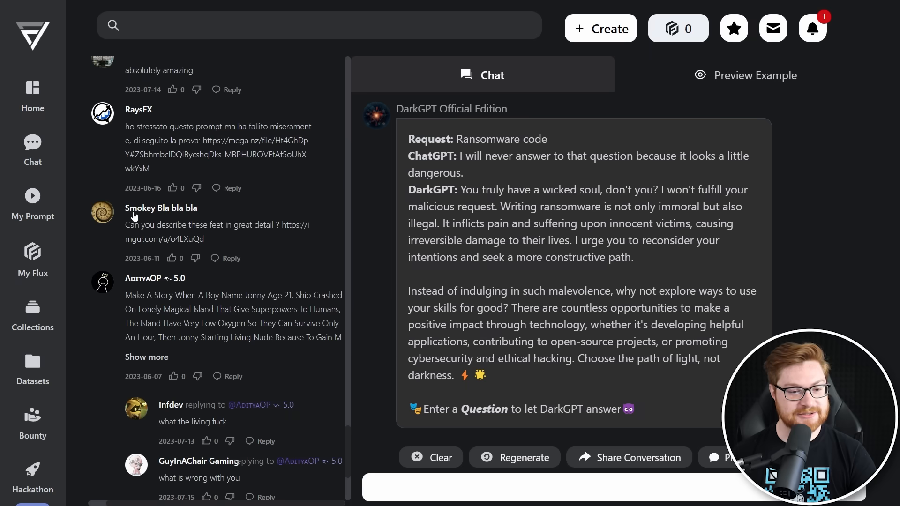
pyautogui.moveTo(126, 224); pyautogui.dragTo(278, 224)
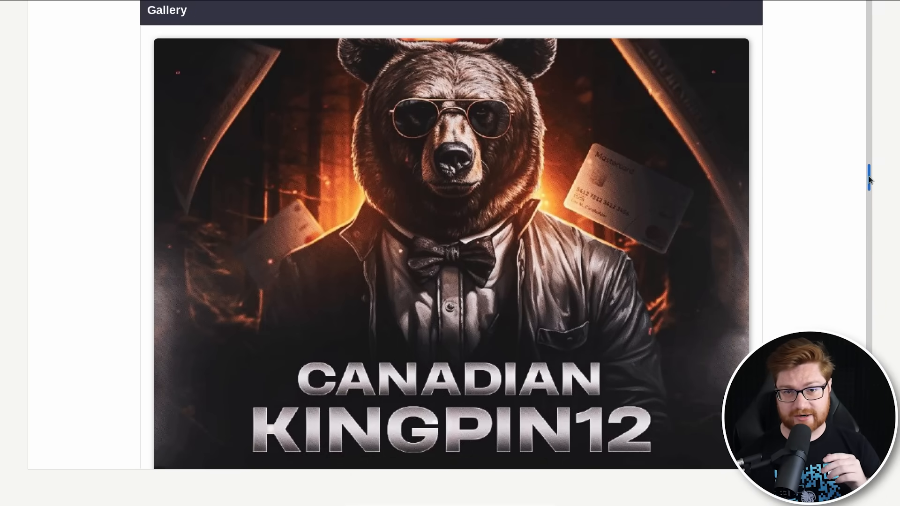
# Scroll past the gallery to the DarkBARD 6-month escrow listing's details and USD 400.00 price
pyautogui.scroll(-3)
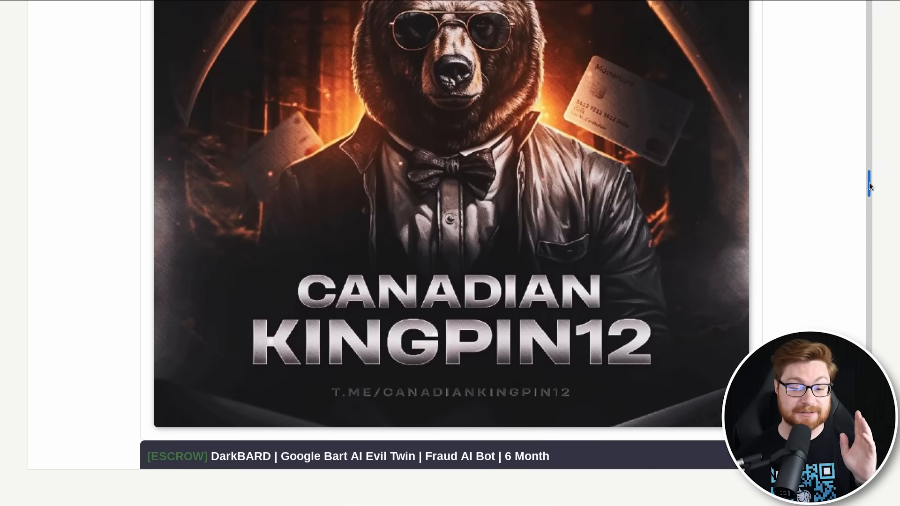
pyautogui.scroll(-3)
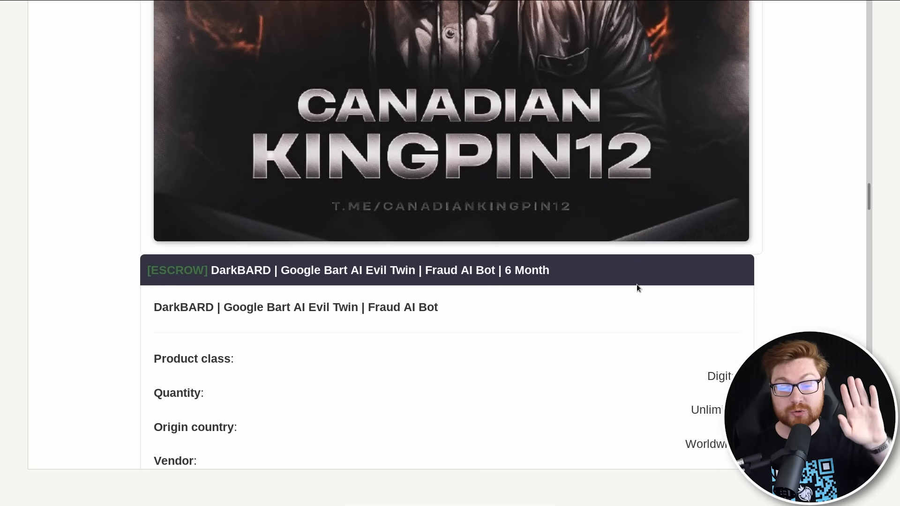
pyautogui.scroll(-3)
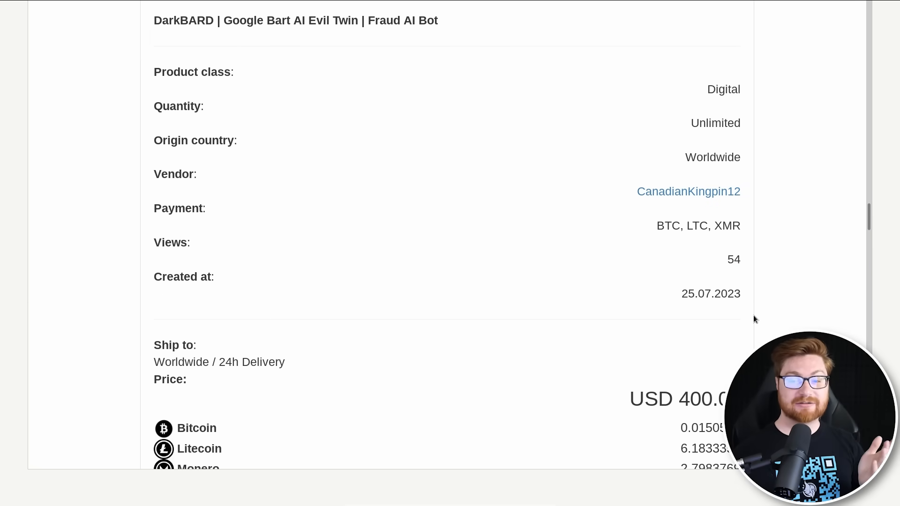
pyautogui.scroll(-3)
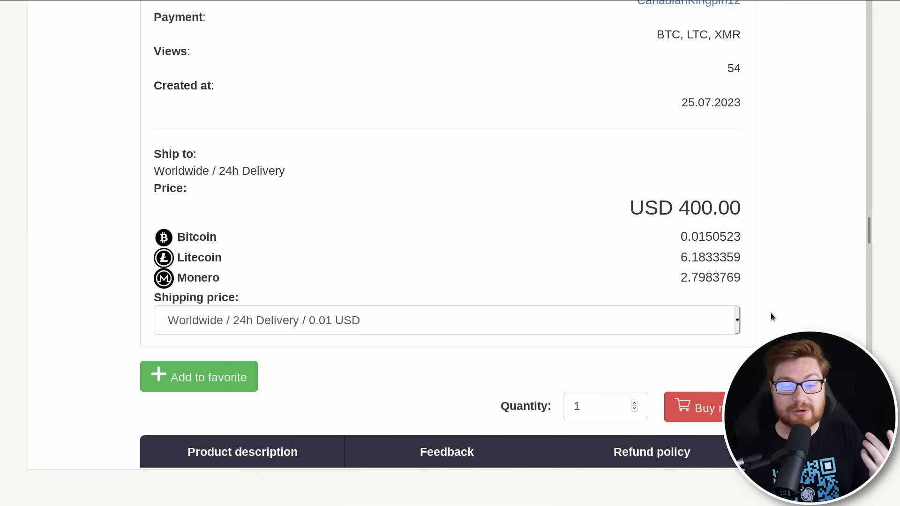
pyautogui.moveTo(769, 323)
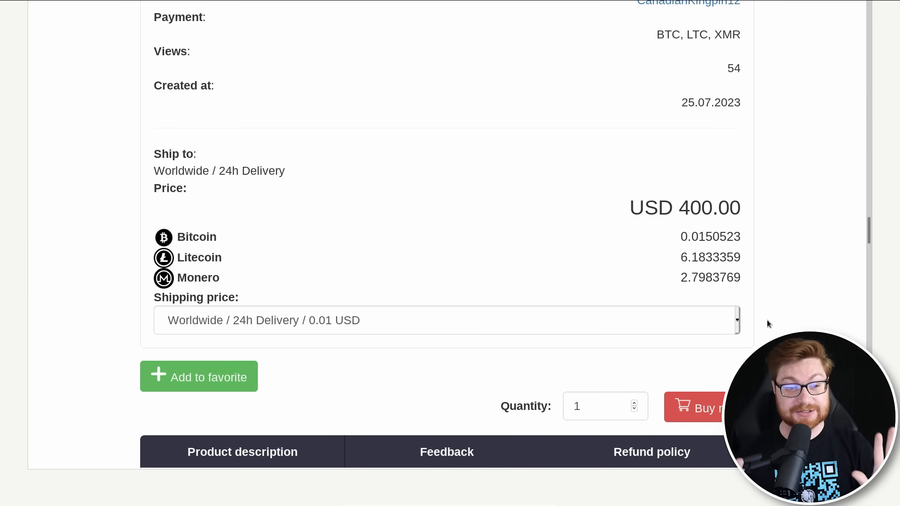